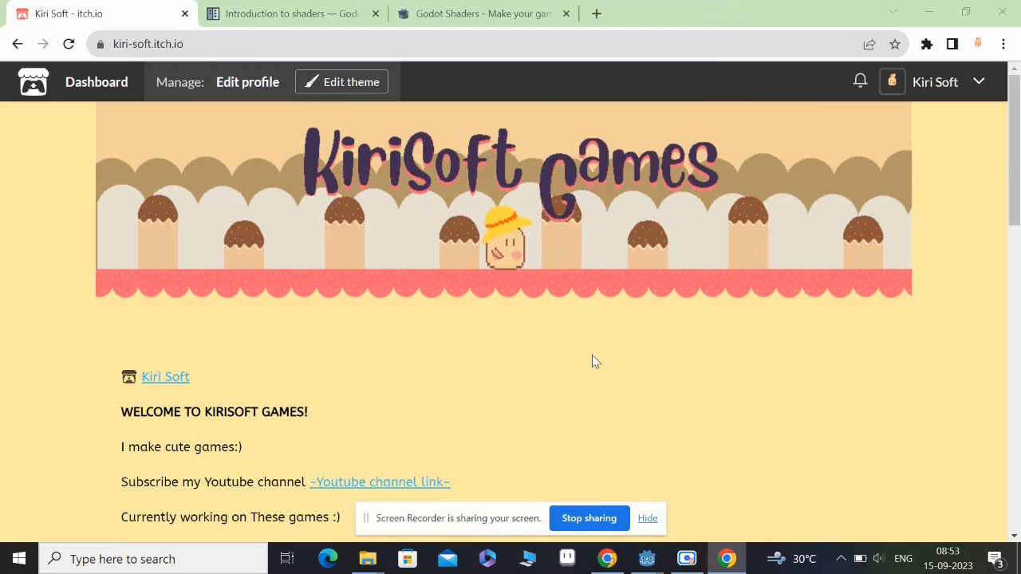
- Leave the itch.io creator page and bring up Godot's Project Manager
scroll(down, 3)
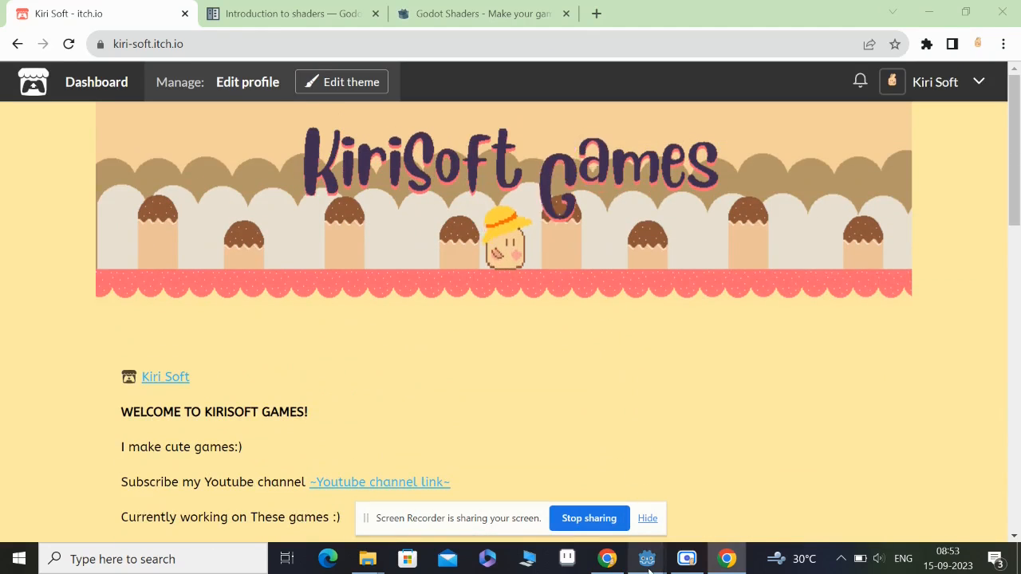
click(646, 558)
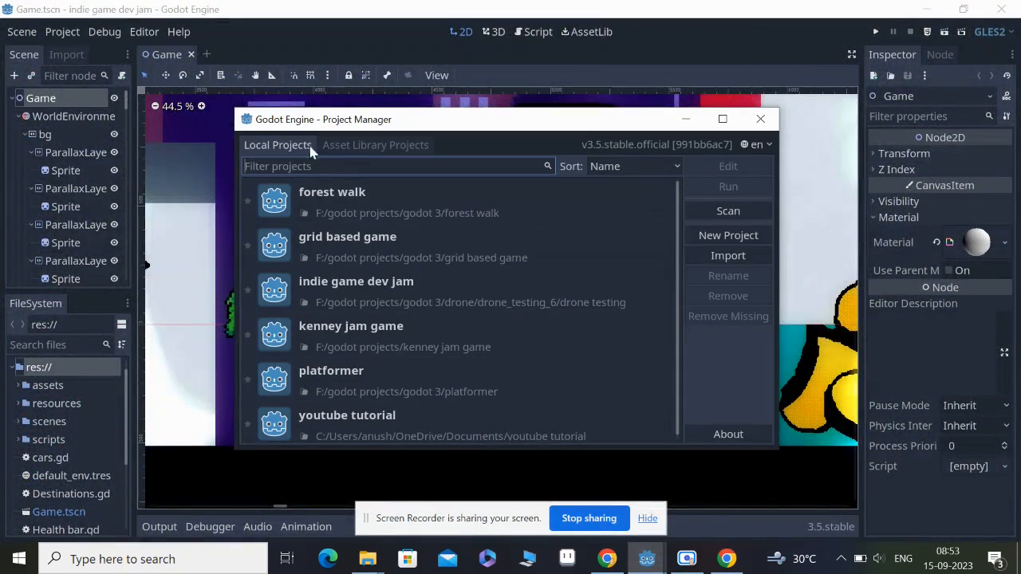
- Start a new Godot project named 'youtube tutorial trees'
click(726, 235)
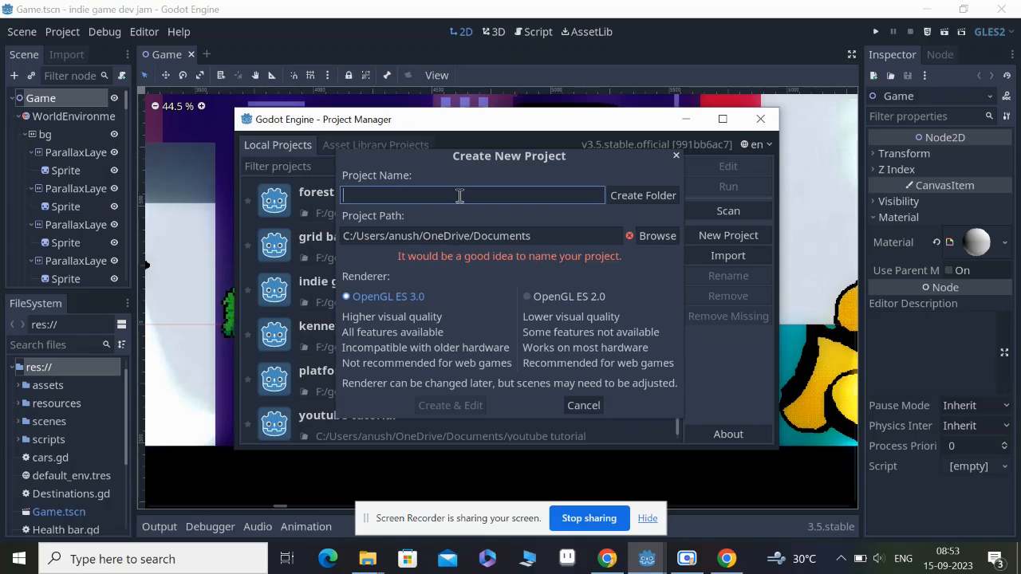
text(youtu)
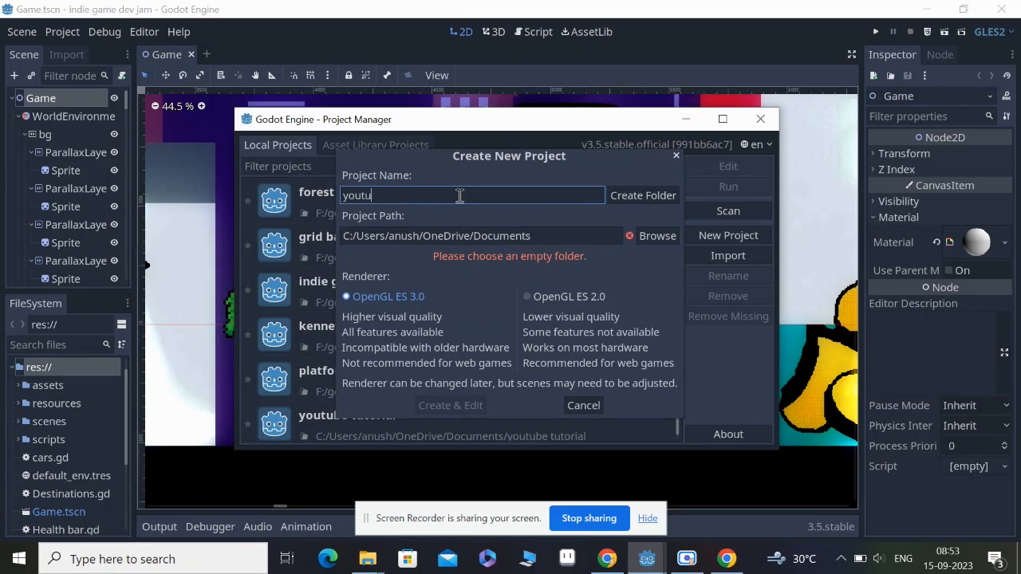
text(be)
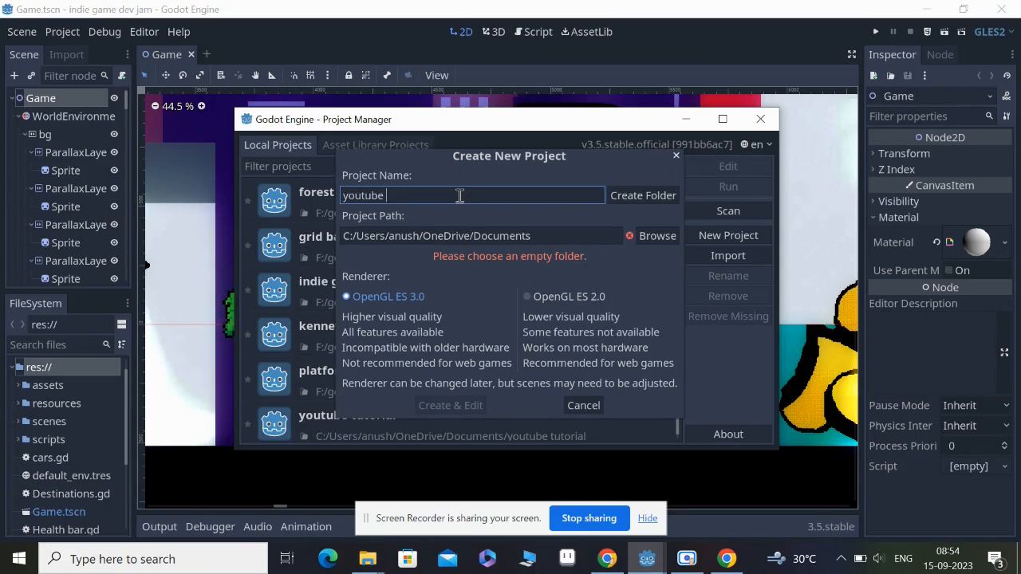
text(tutro)
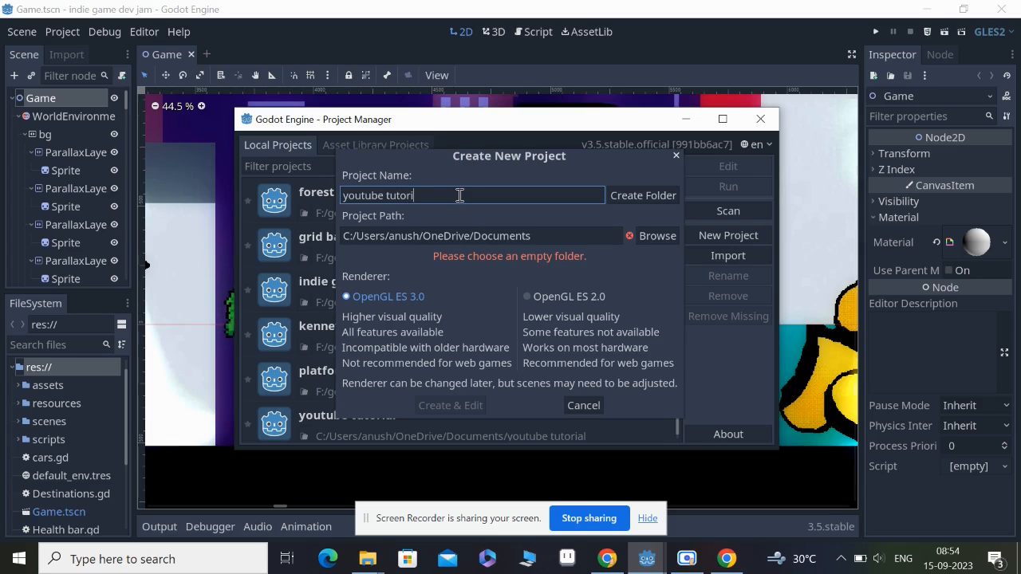
text(al)
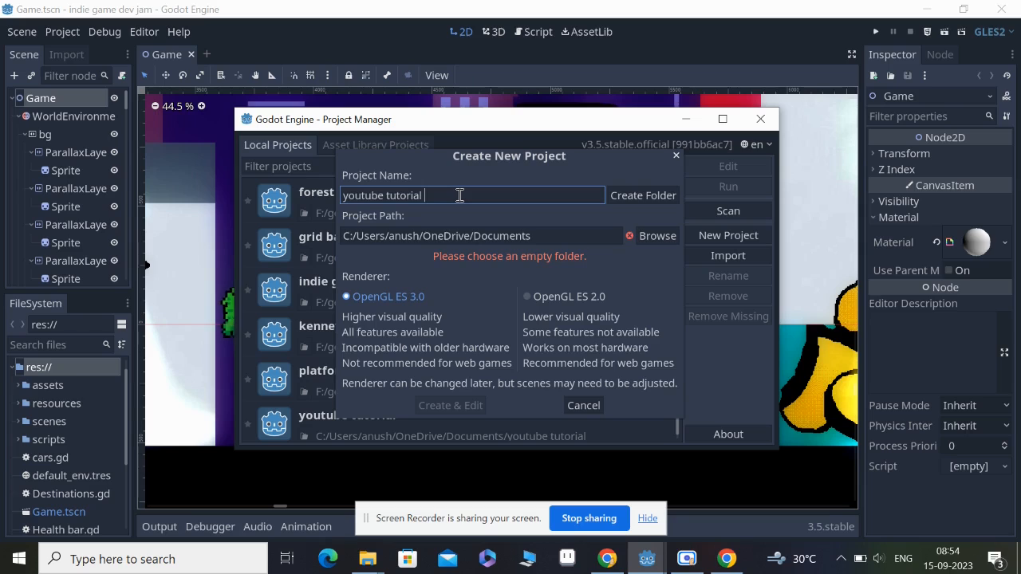
text(trees)
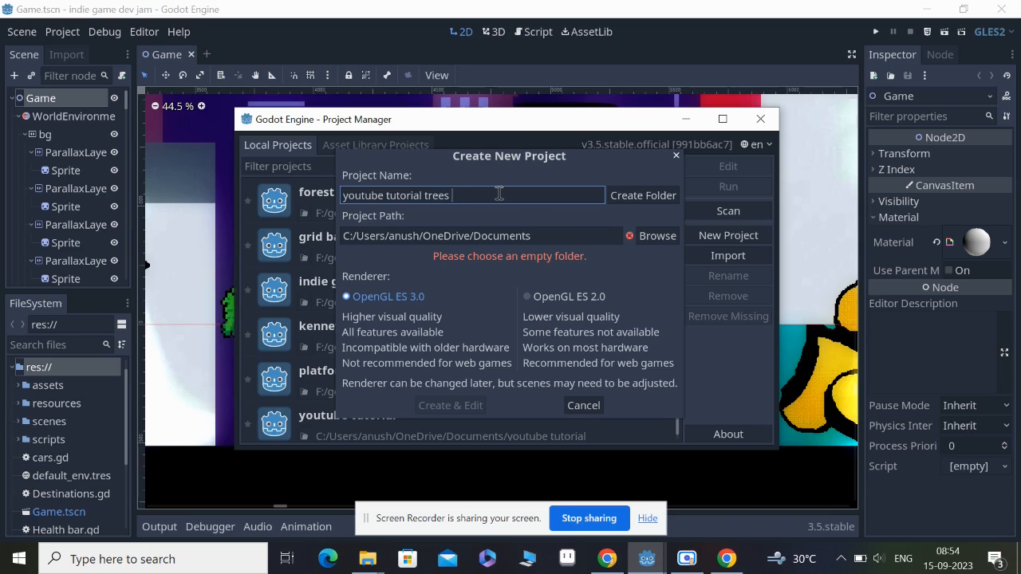
- Browse to the godot projects folder on drive F:
click(657, 235)
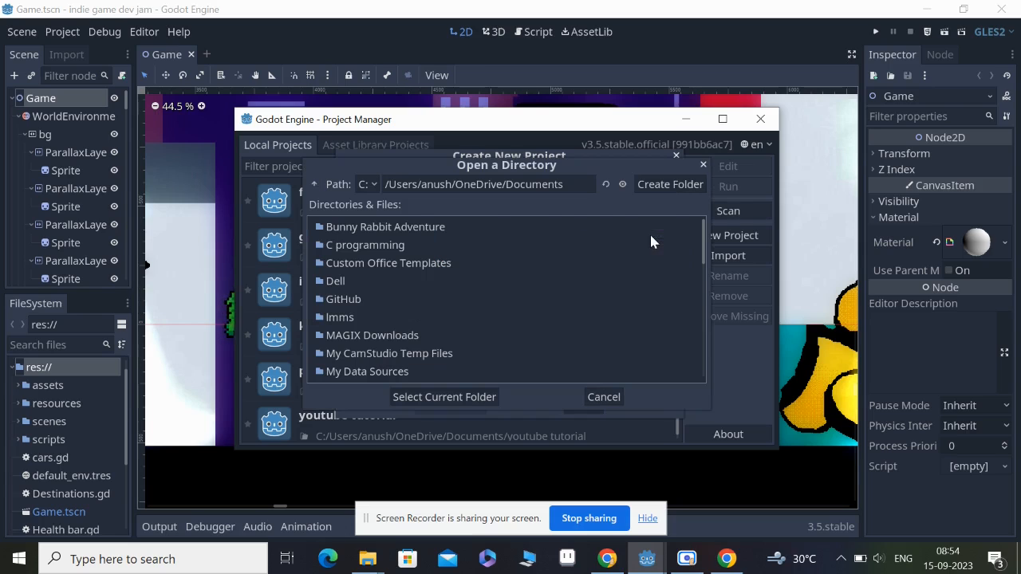
click(366, 184)
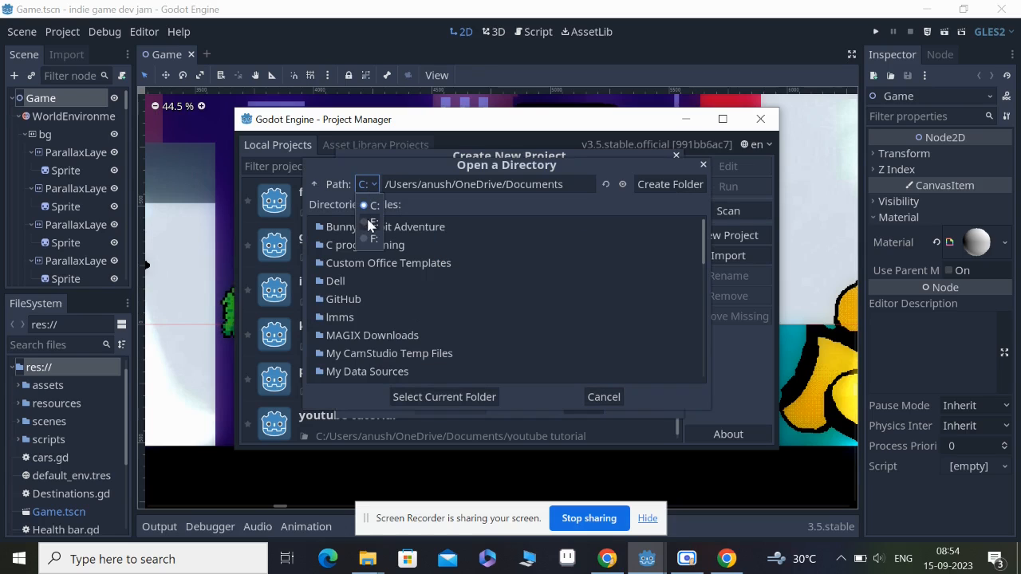
click(372, 238)
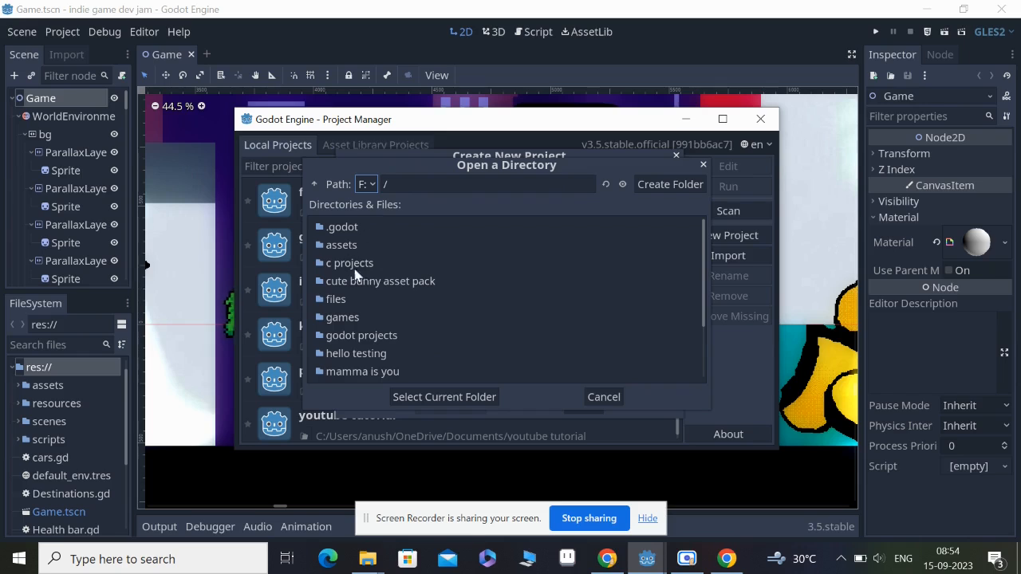
click(361, 335)
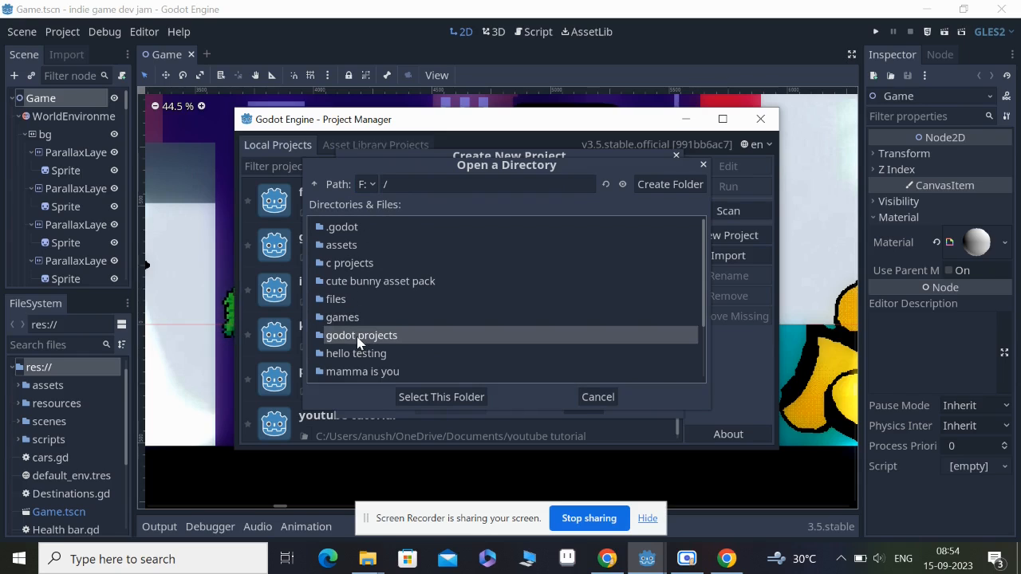
mouse_move(425, 401)
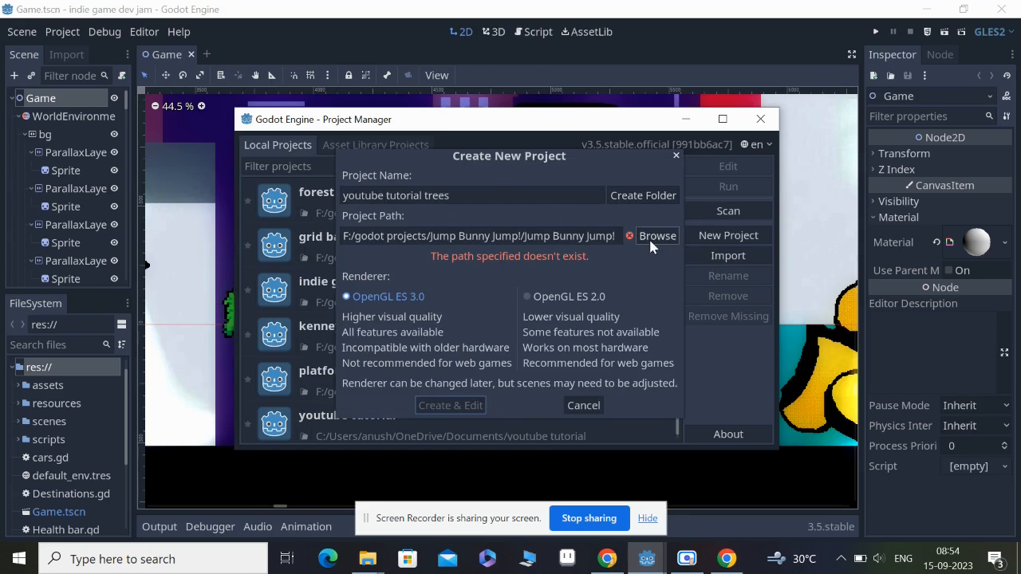
- Set F:/godot projects as the path and create a 'youtube tutorial trees' folder
click(657, 236)
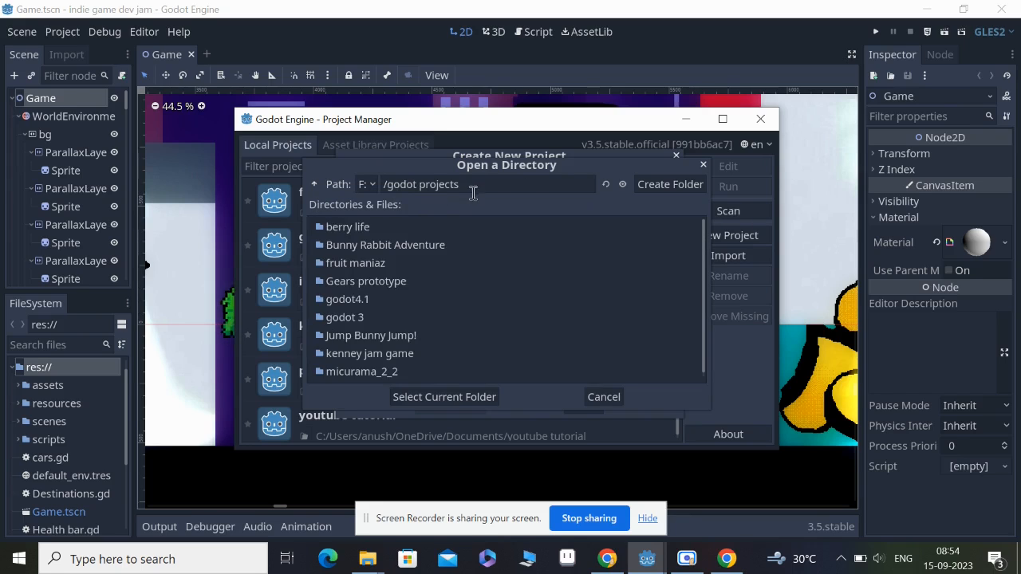
click(444, 397)
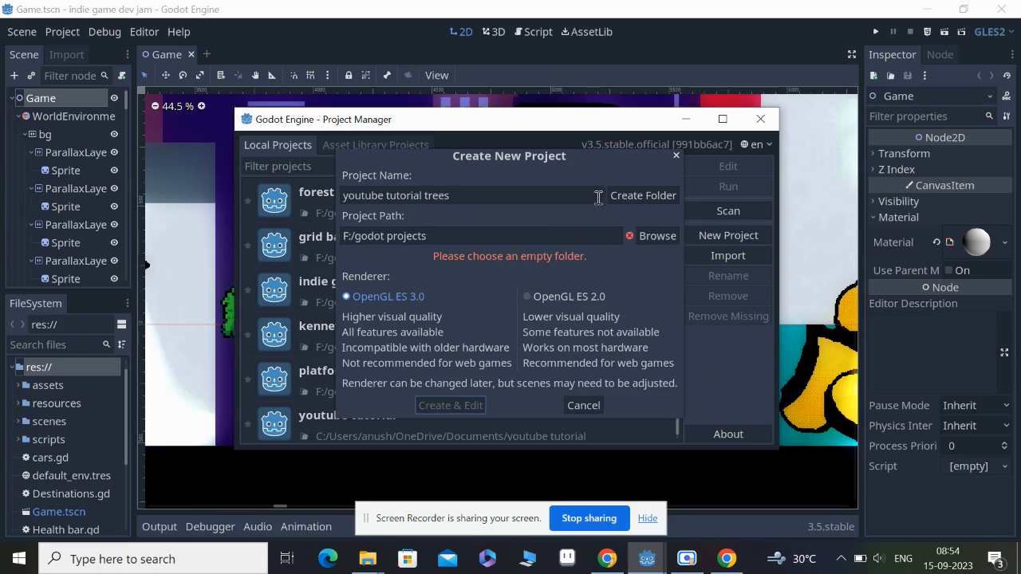
click(643, 194)
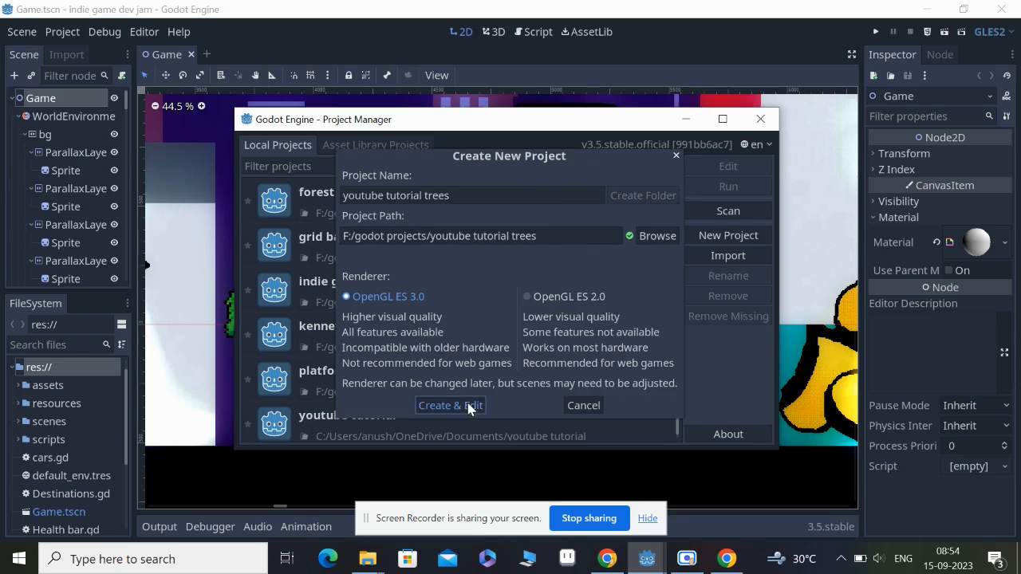
- Create and open the youtube tutorial trees project, switching the editor to 2D
click(450, 405)
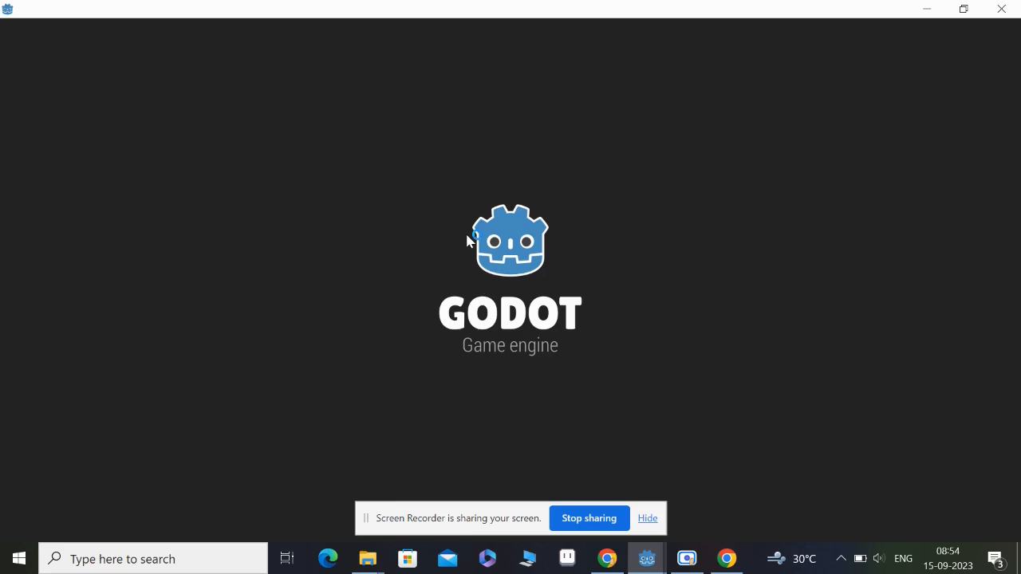
mouse_move(467, 236)
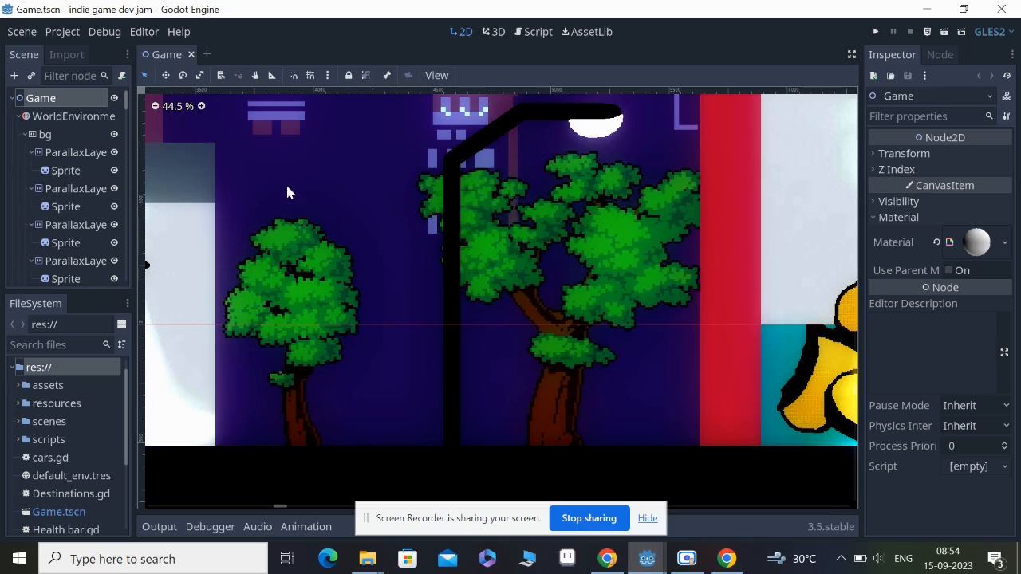
scroll(down, 3)
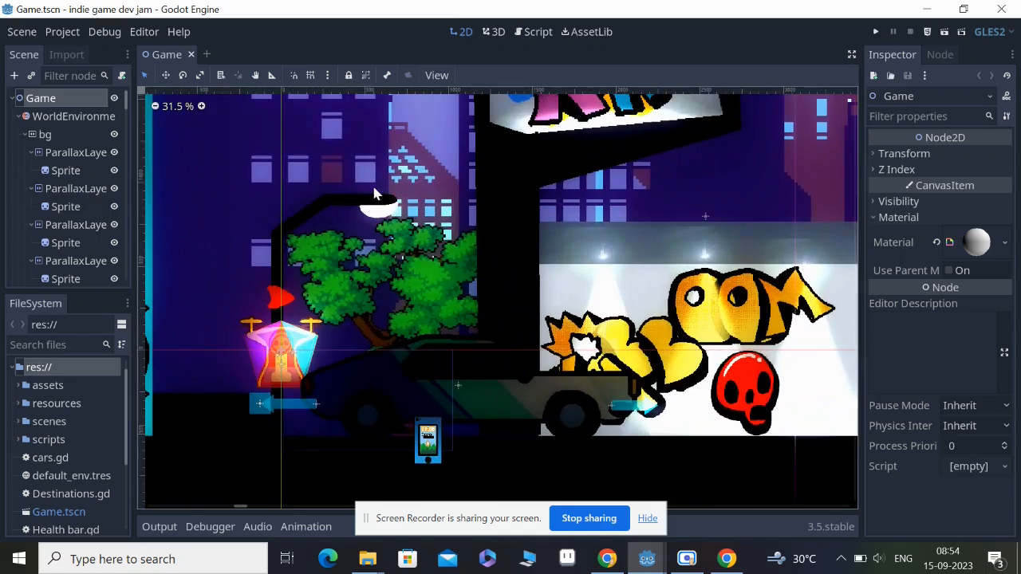
scroll(down, 3)
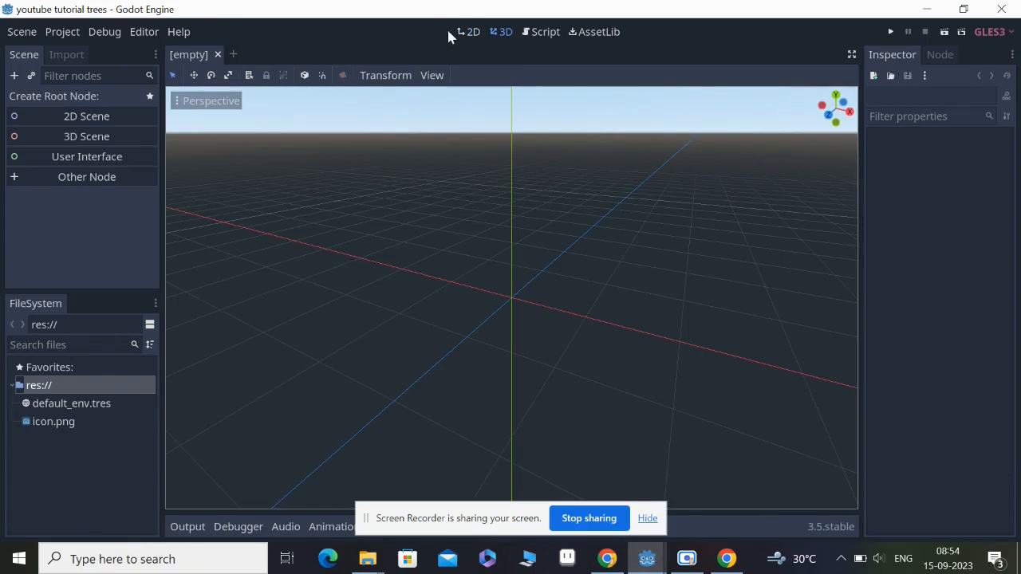
click(472, 32)
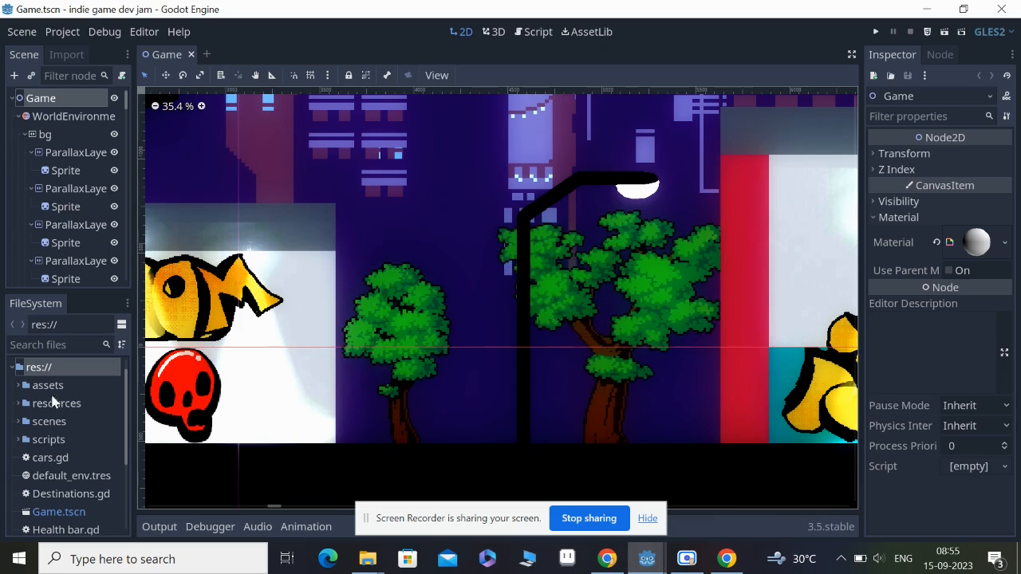
- Reveal Tree1.png from the jam project's assets > trees folder in the file manager
click(47, 385)
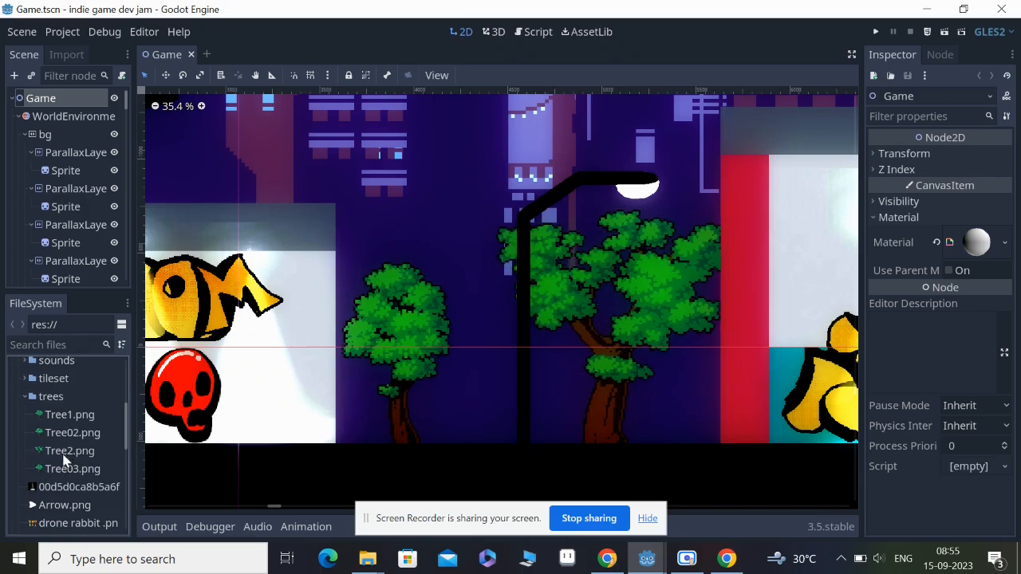
right_click(70, 451)
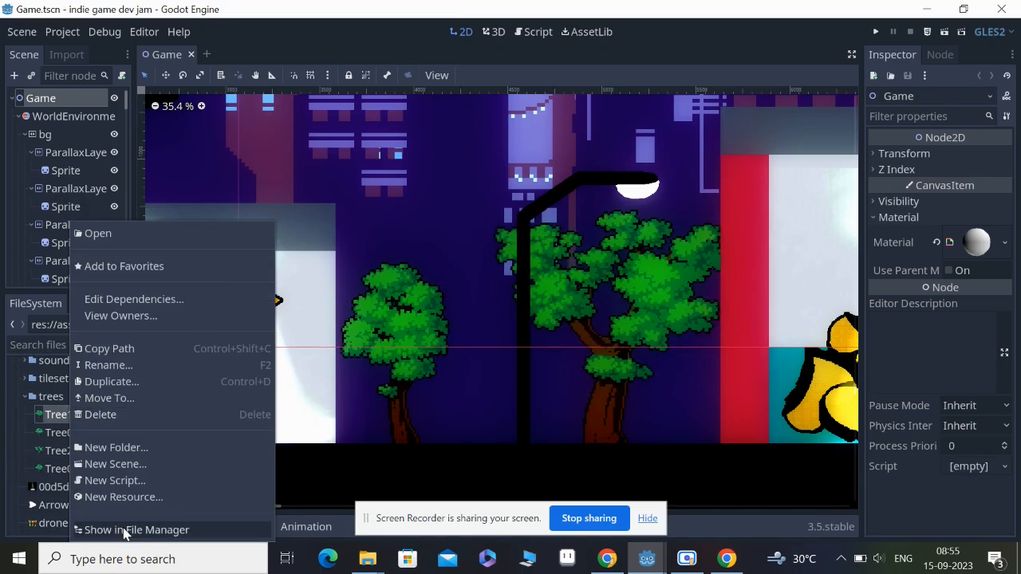
click(136, 530)
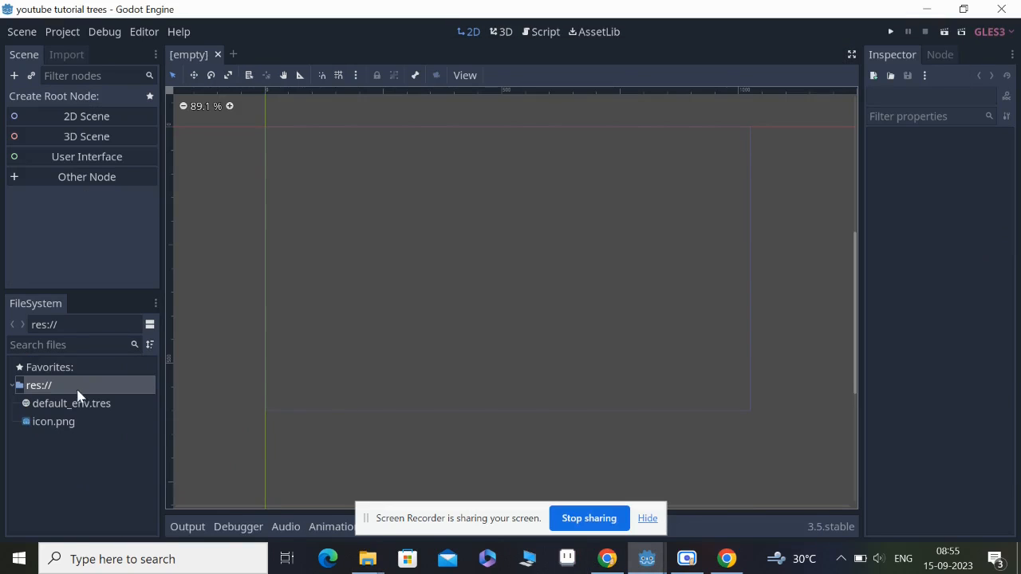
- Create an 'assets' folder in the new project and place Tree1.png inside it
click(366, 558)
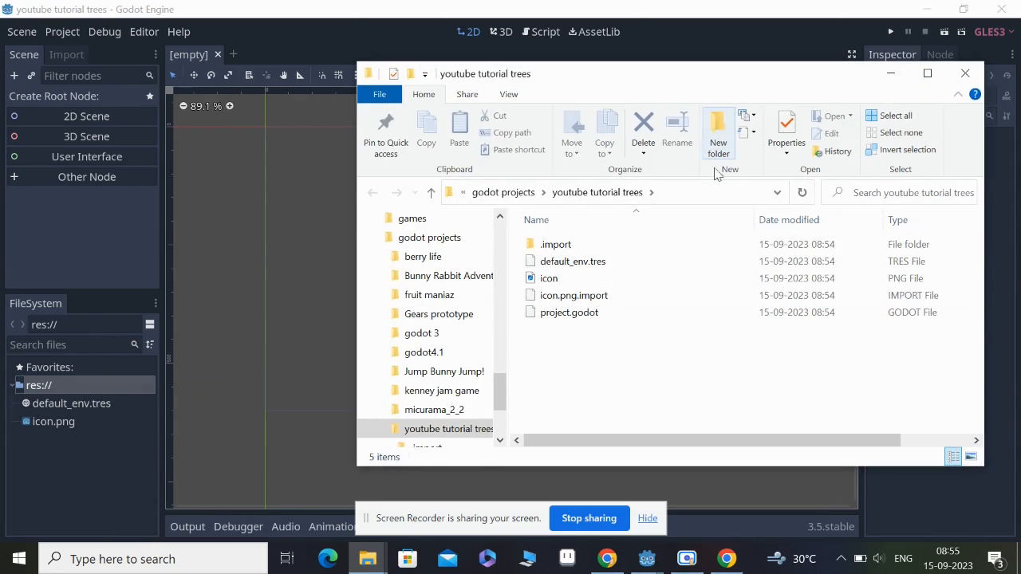
click(718, 133)
text(assets)
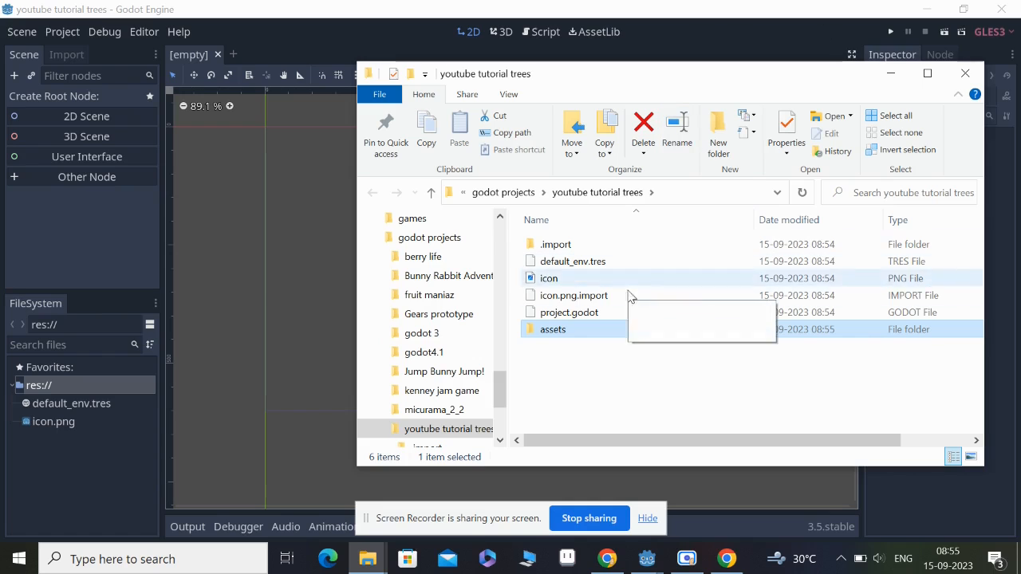
double_click(553, 329)
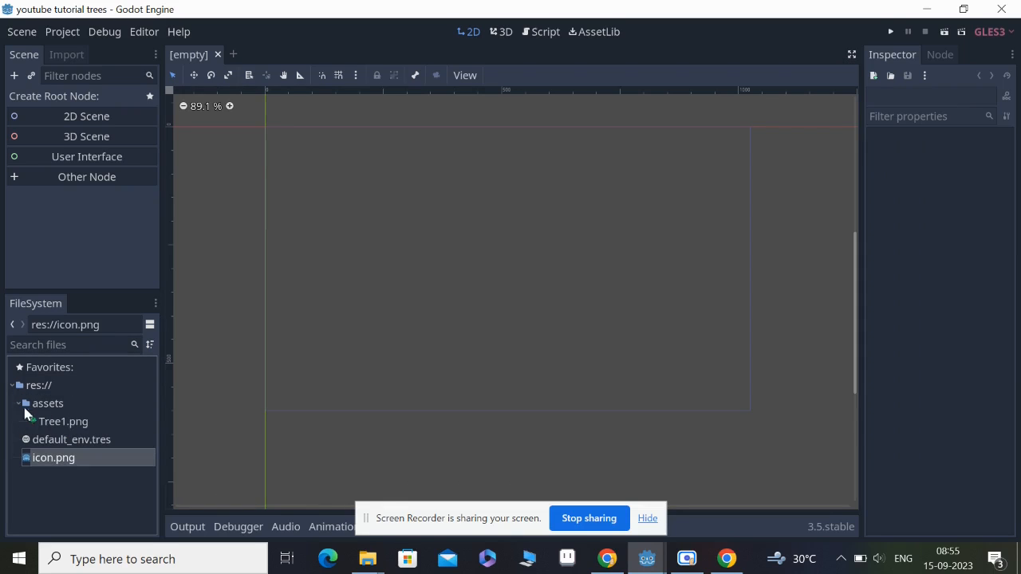
- Drop Tree1.png into the scene as a Tree1 sprite and reimport the image
drag(64, 421, 383, 256)
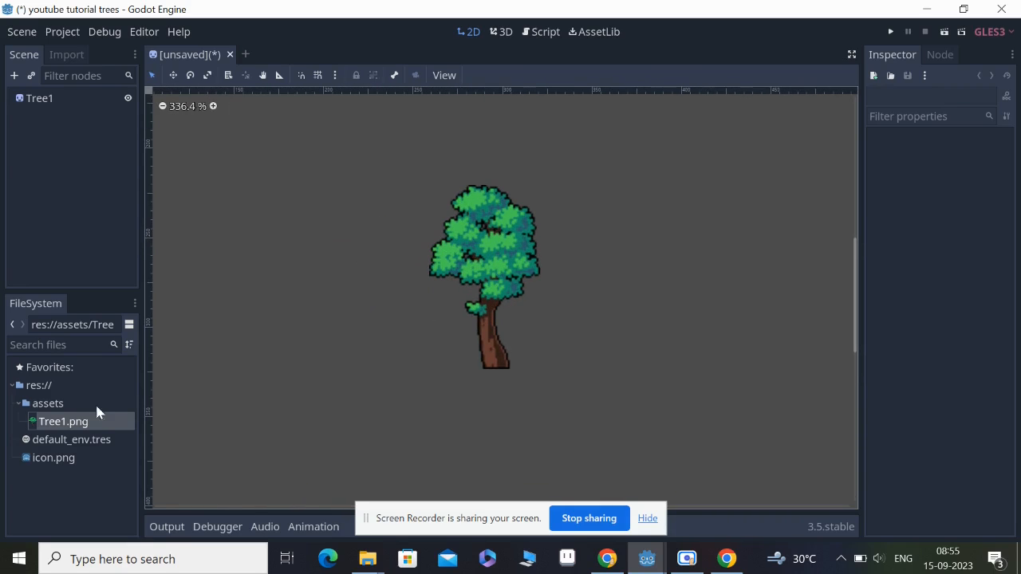
click(118, 116)
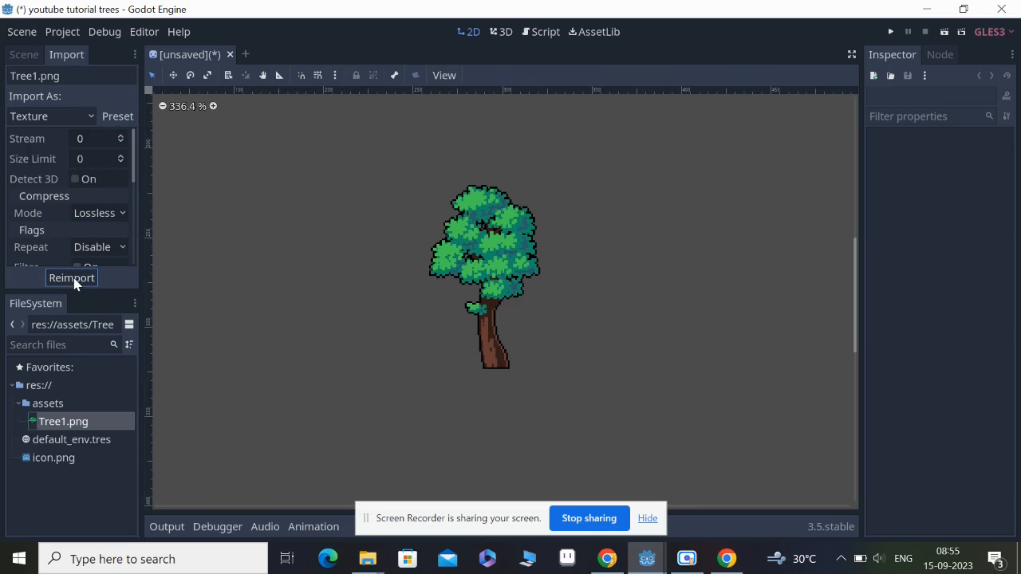
click(23, 54)
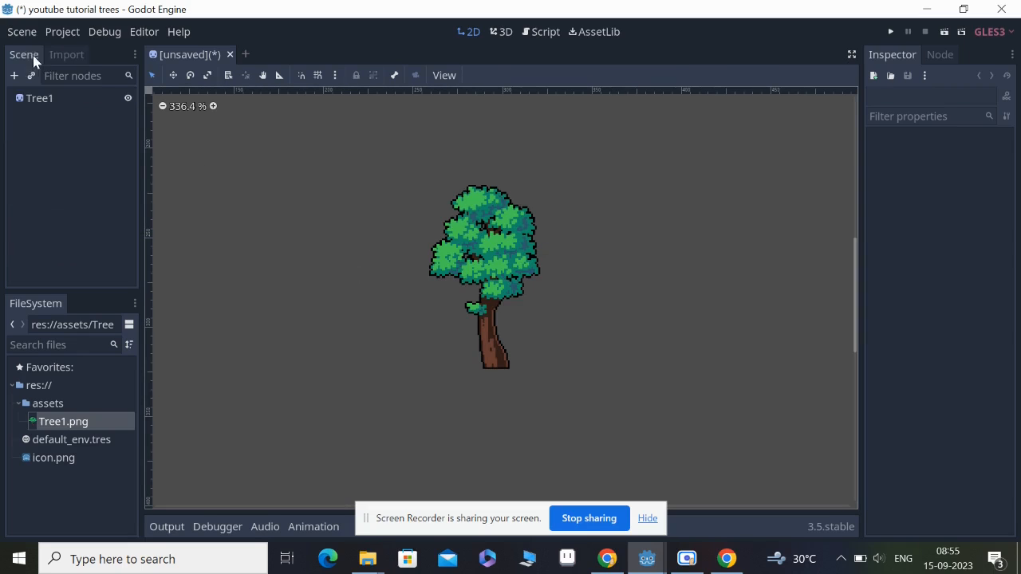
click(40, 97)
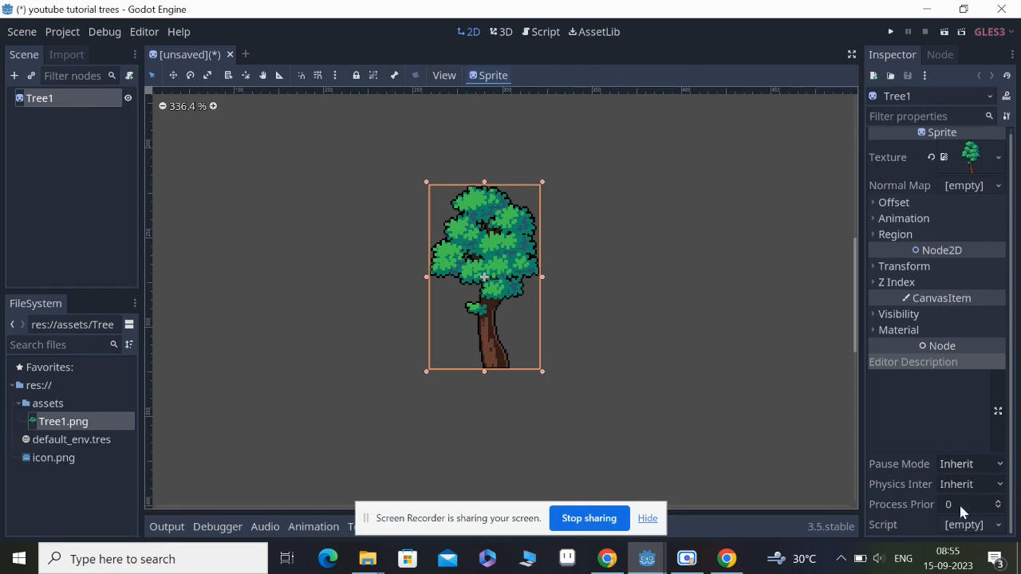
- Give Tree1 a new ShaderMaterial, then inspect the jam project's tree01 sprite
click(998, 524)
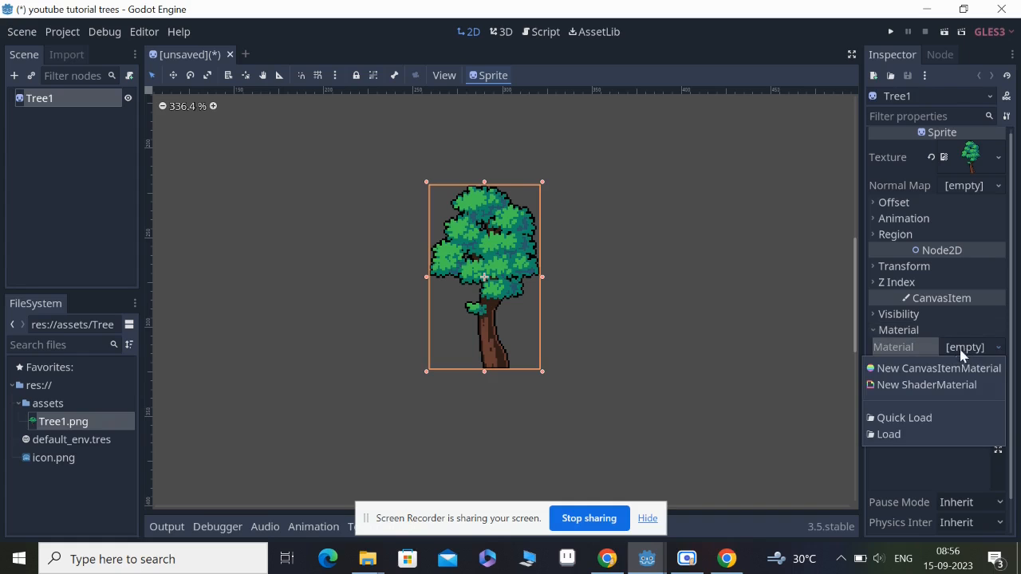
click(938, 368)
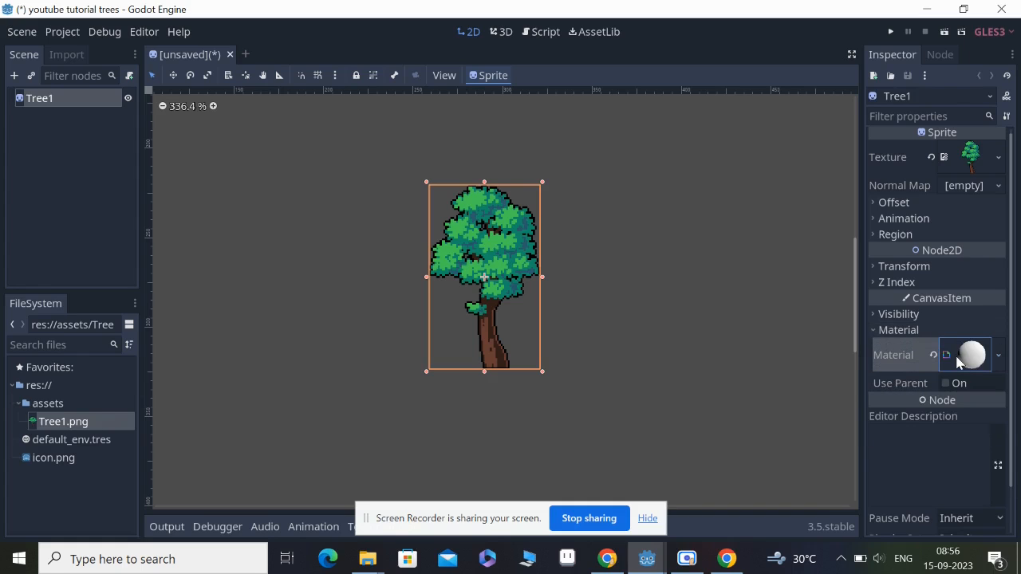
click(971, 354)
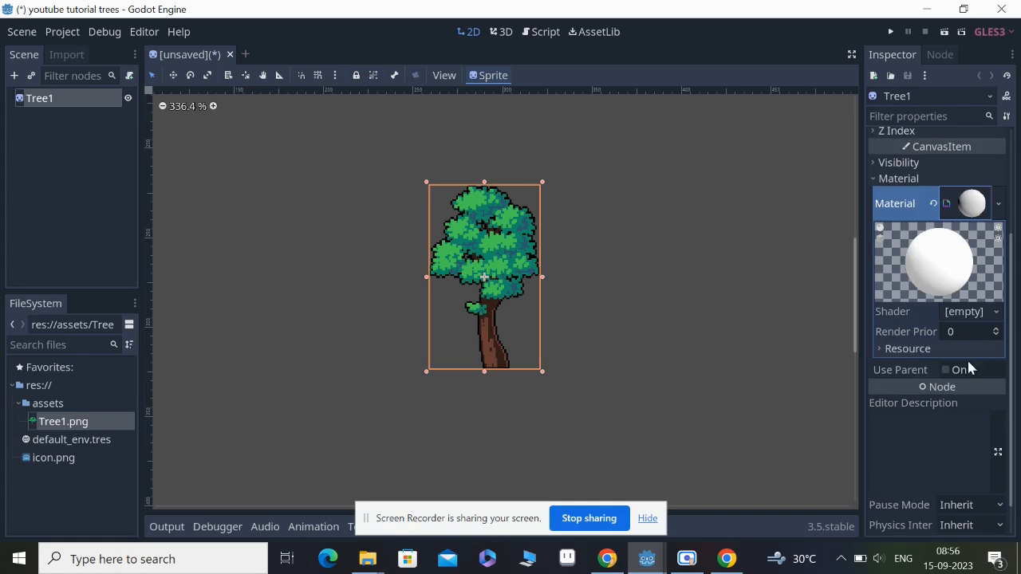
click(971, 312)
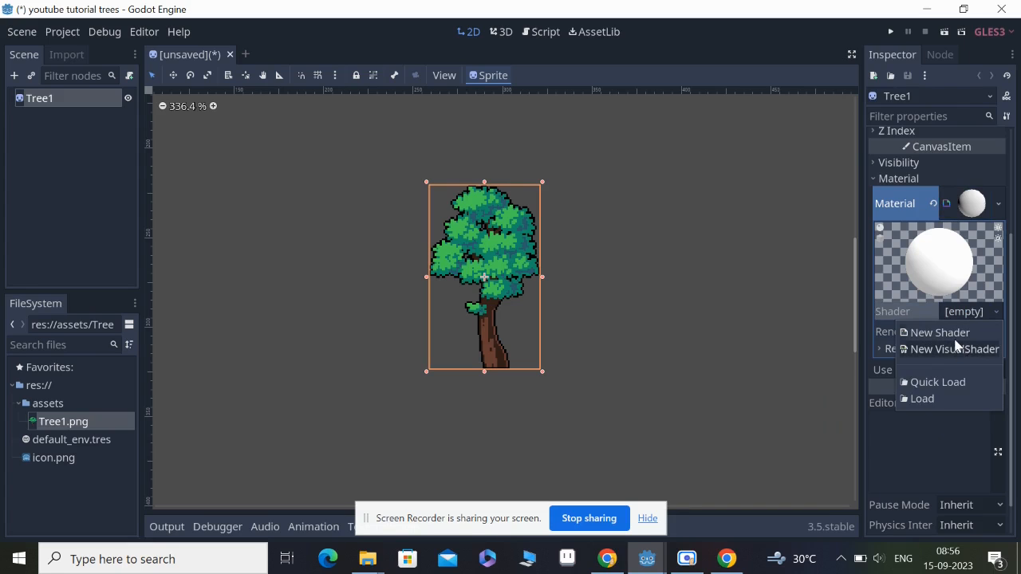
mouse_move(688, 559)
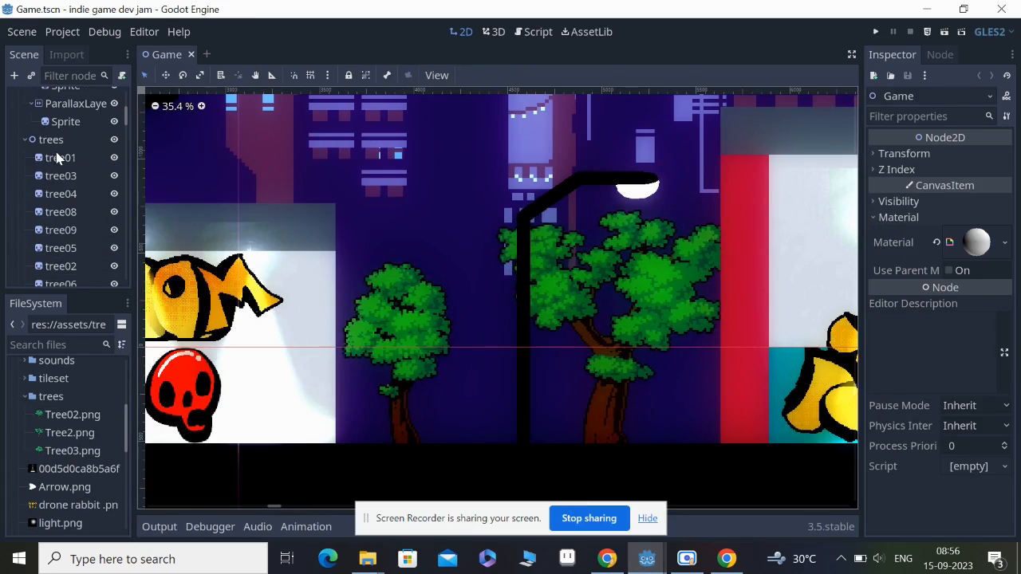
click(61, 157)
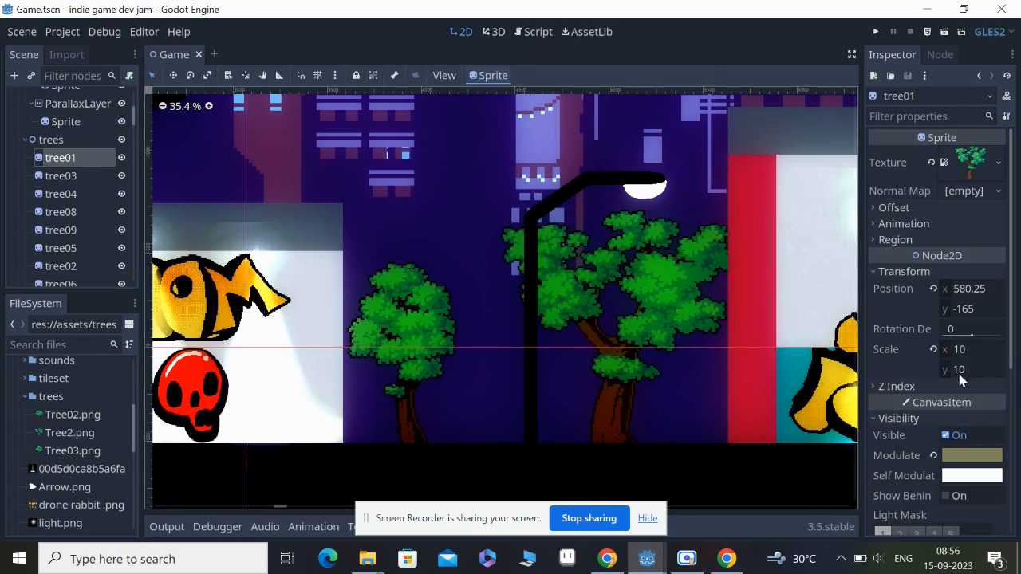
- Scroll through tree01's wind shader code in the Shader editor
scroll(down, 3)
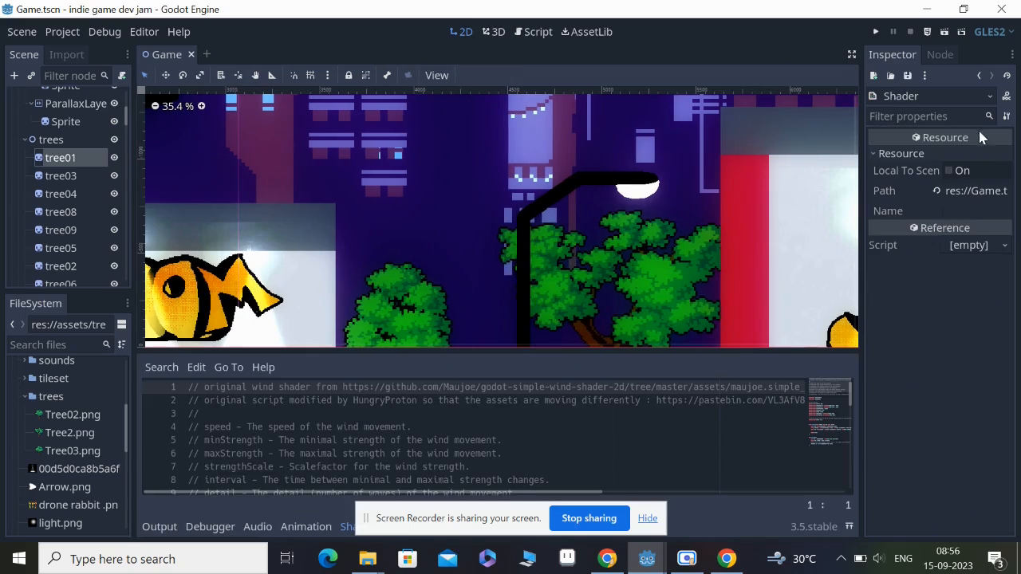
scroll(down, 3)
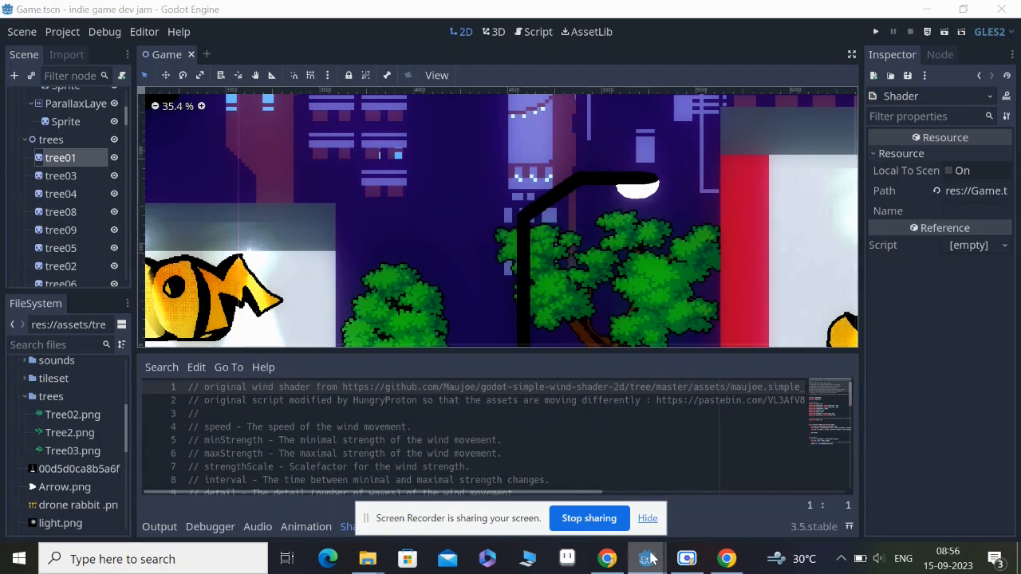
mouse_move(646, 558)
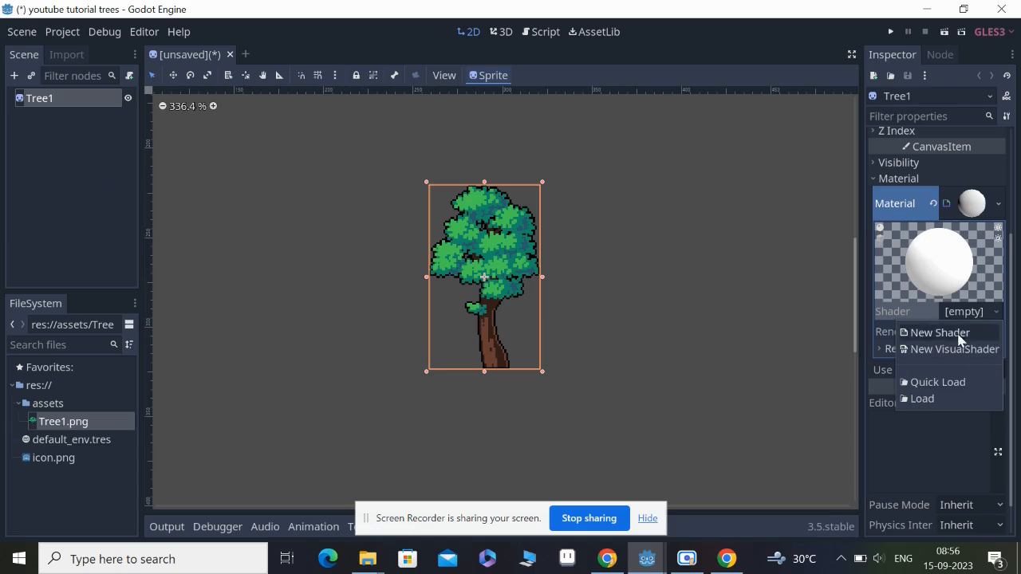
- Add a new shader with the wind shader code to Tree1's material and run the scene
click(941, 333)
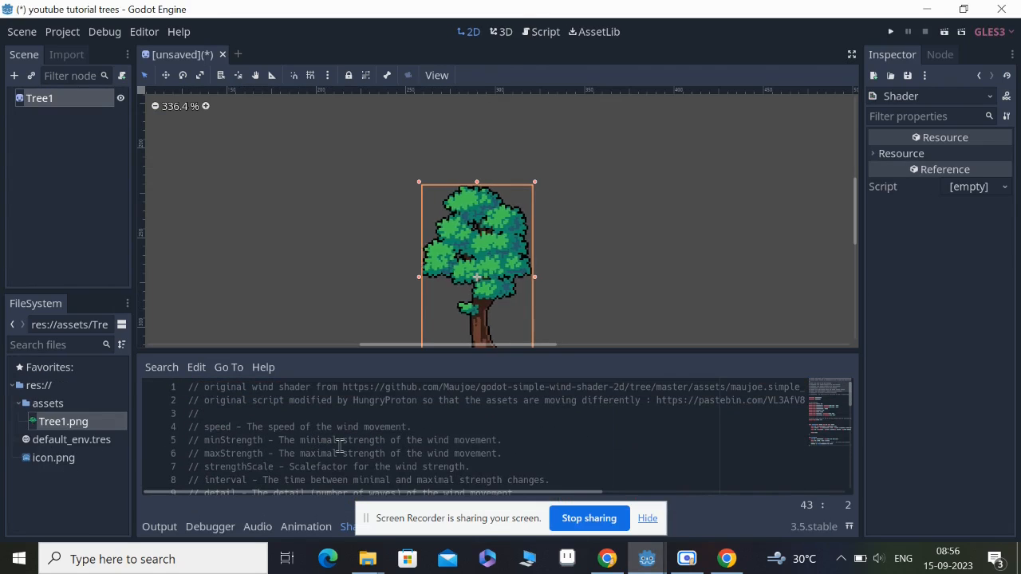
scroll(down, 3)
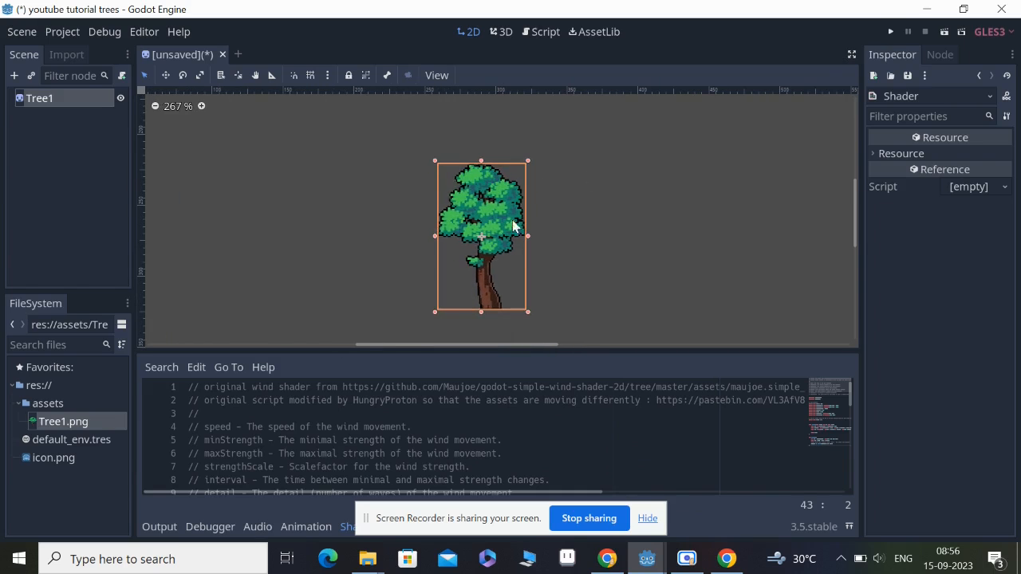
click(890, 31)
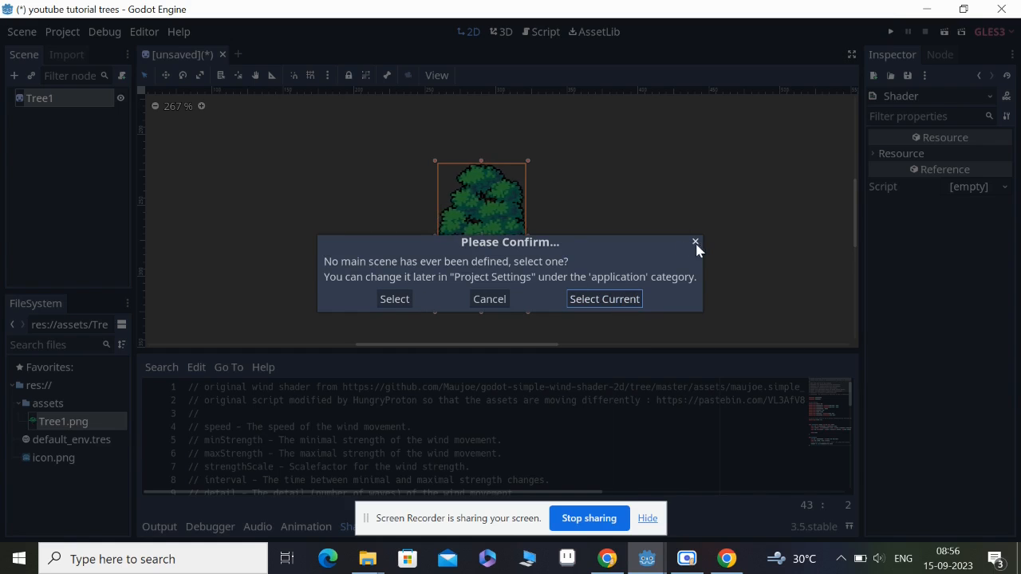
- Make the current scene the main scene and save it as Tree1.tscn
click(394, 299)
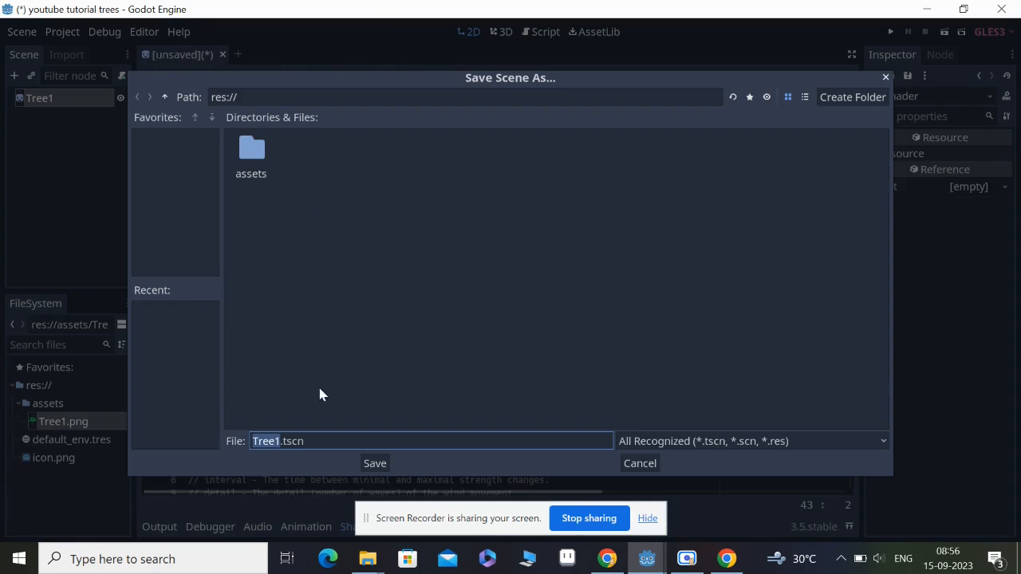
click(374, 463)
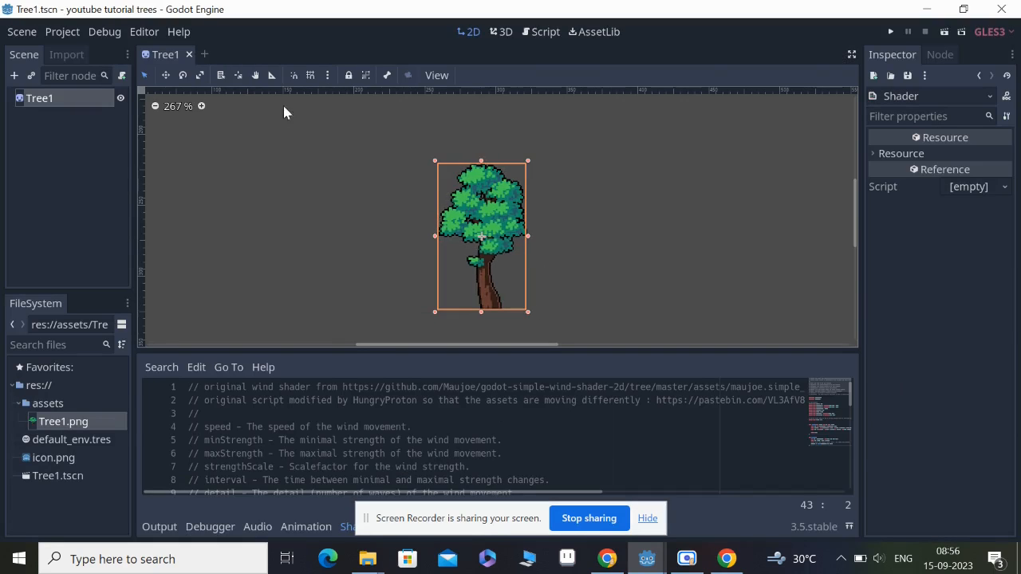
scroll(down, 3)
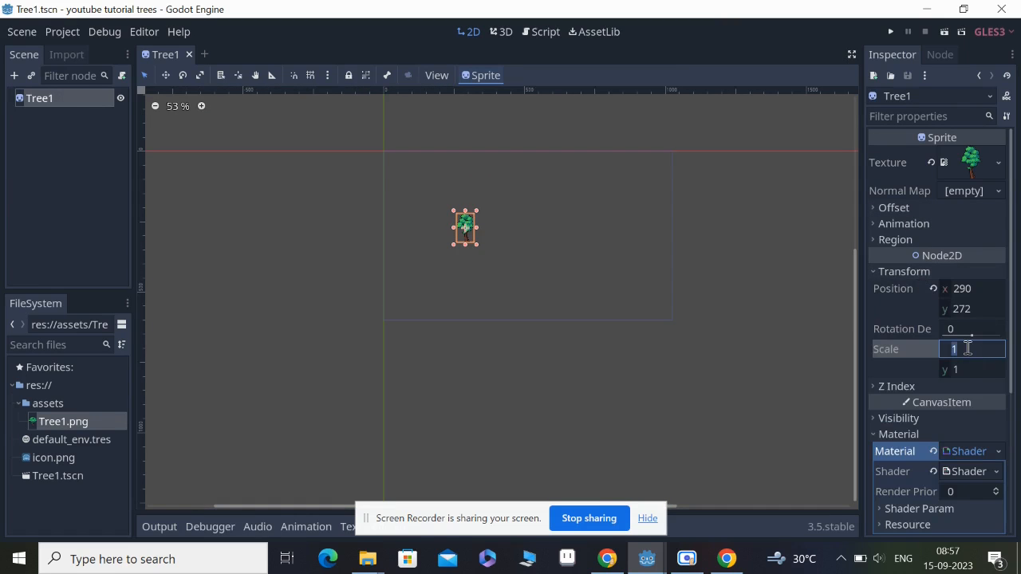
- Scale Tree1 to 5, preview it in the debug window, then close it
text(5)
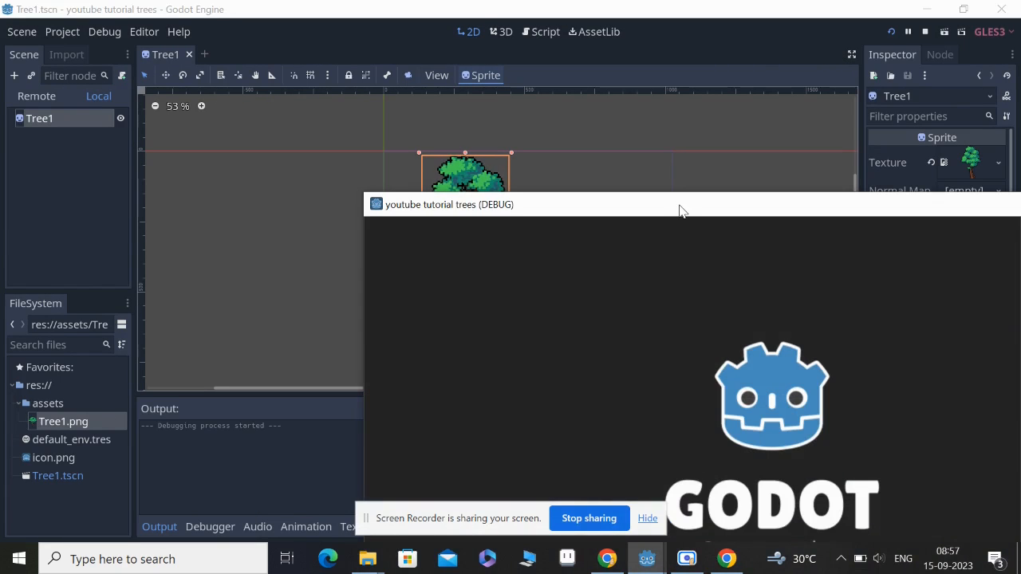
drag(683, 205, 399, 36)
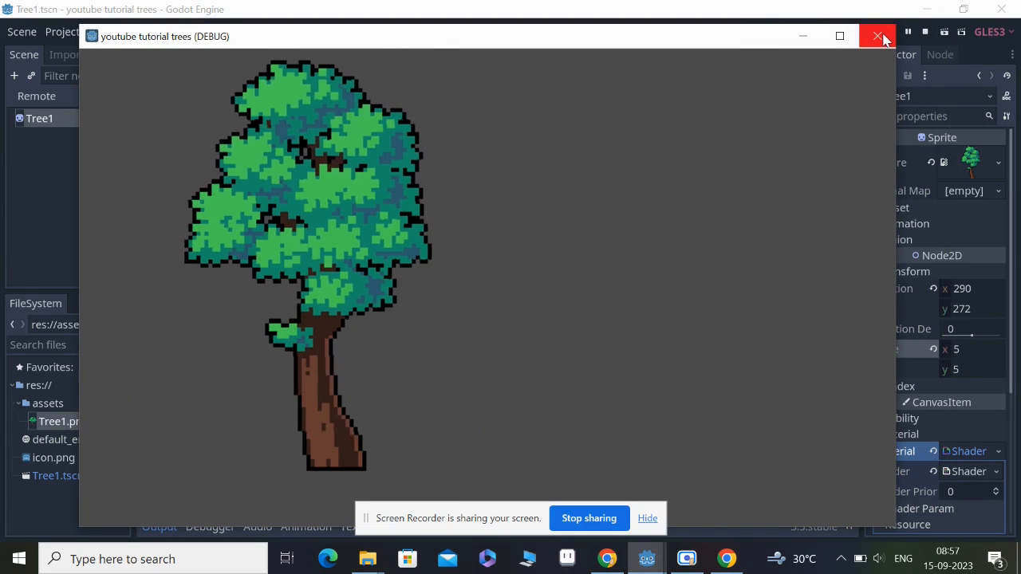
click(877, 36)
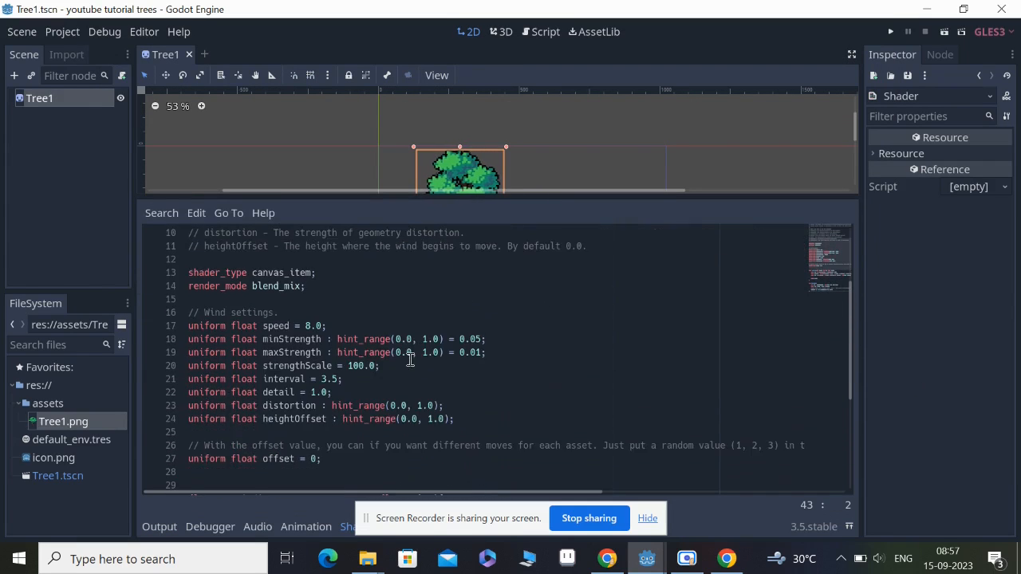
- Edit the wind shader so speed is 10.0 and the distortion range maximum is 4.0
scroll(down, 3)
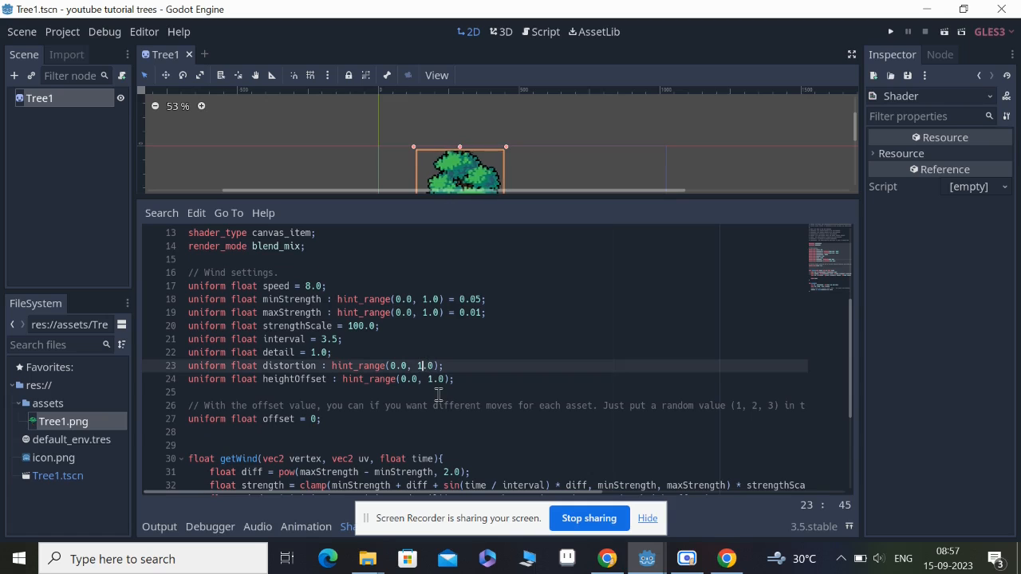
key(BackSpace)
text(10)
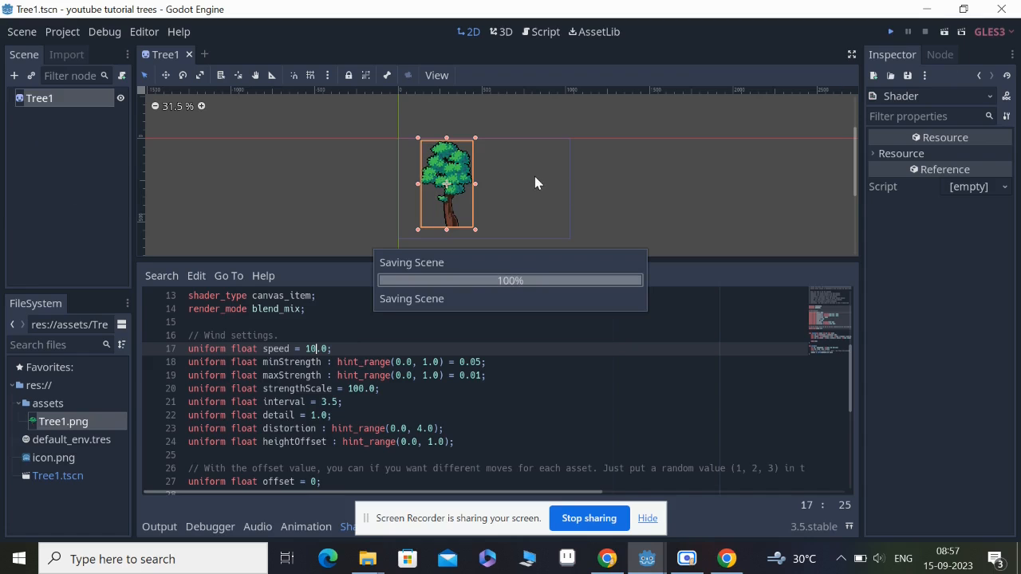
- Test-run the Tree1 scene, close the game window, and scroll through the shader code
click(890, 31)
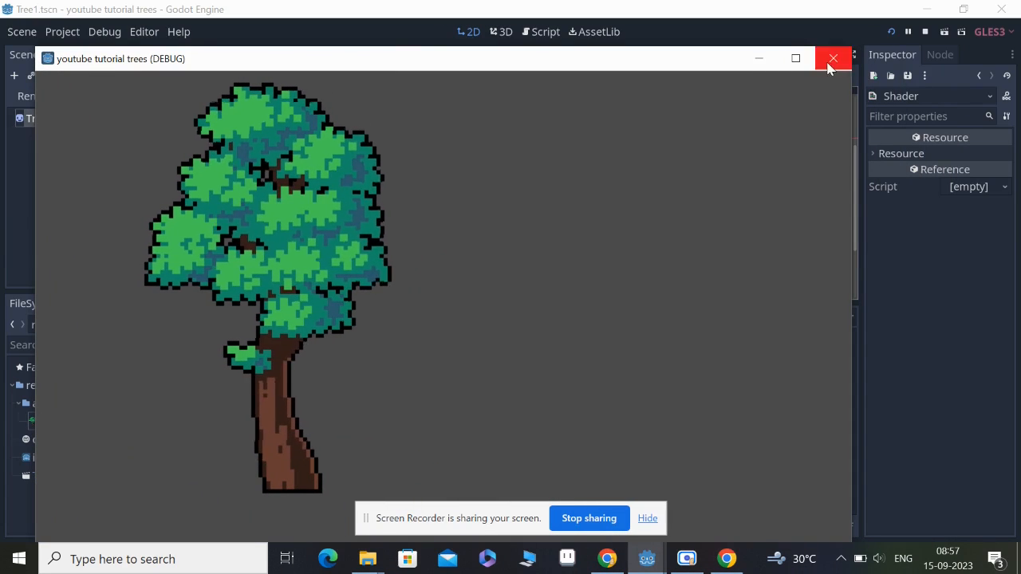
click(833, 59)
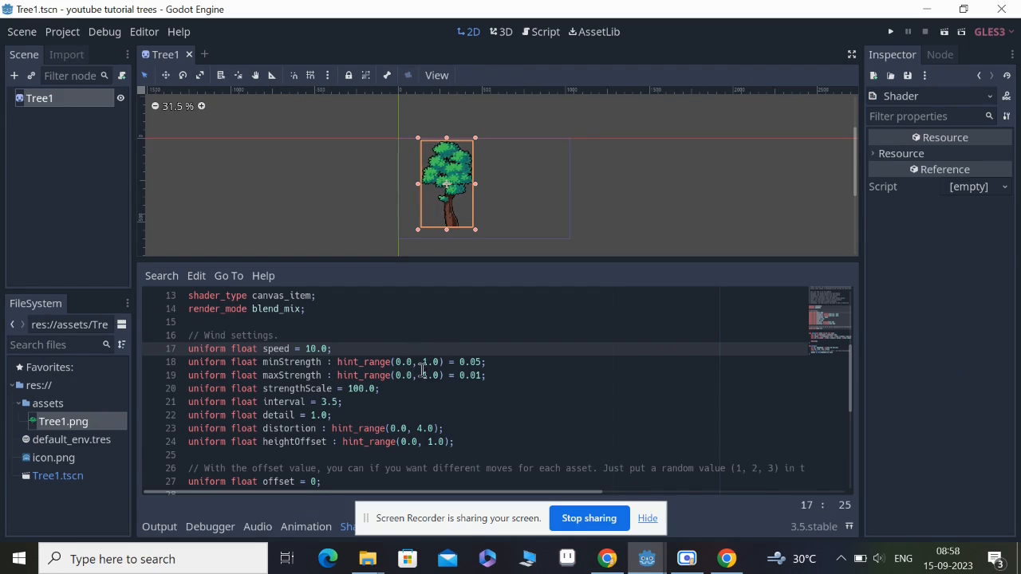
scroll(down, 3)
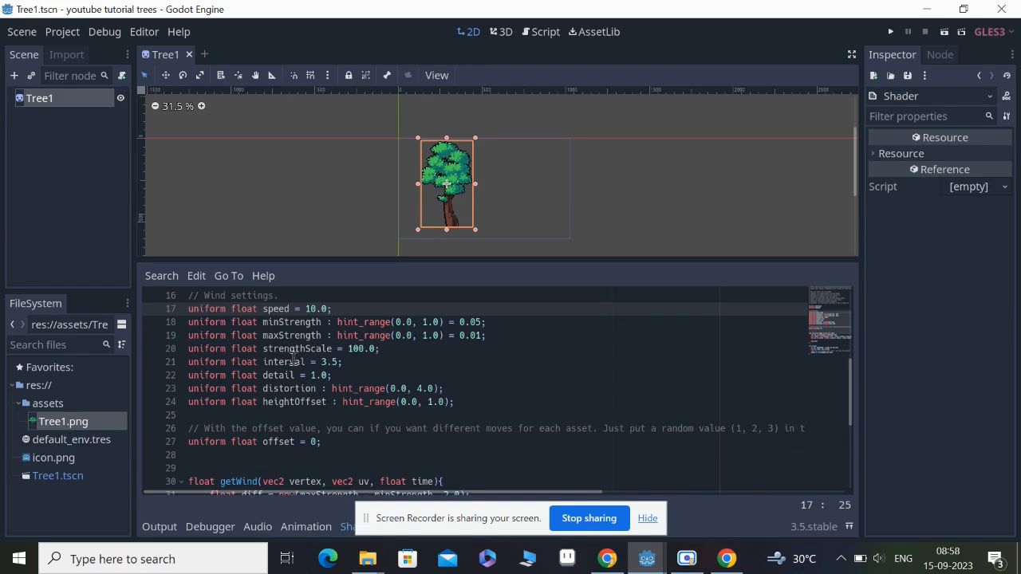
scroll(down, 3)
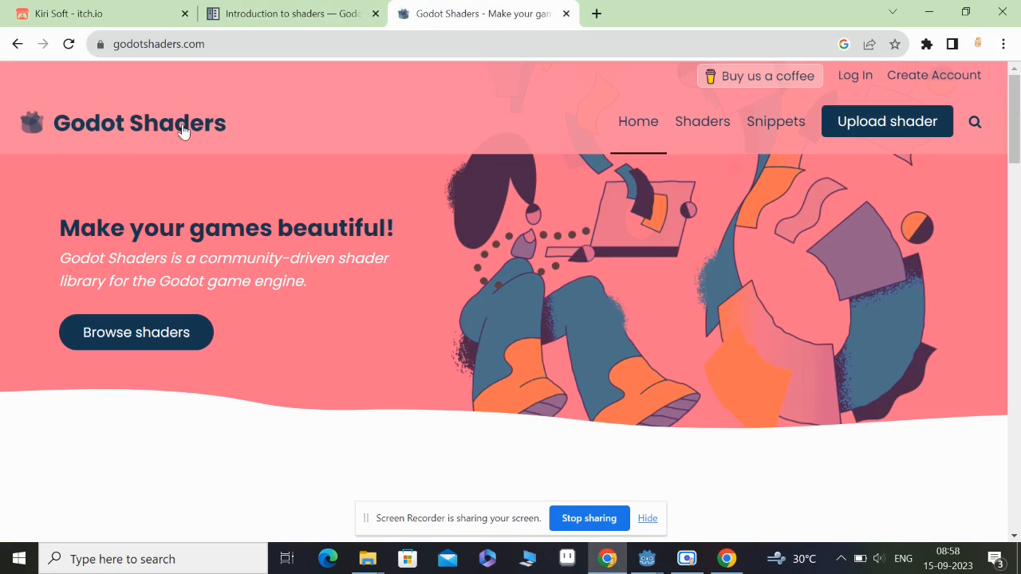
mouse_move(159, 205)
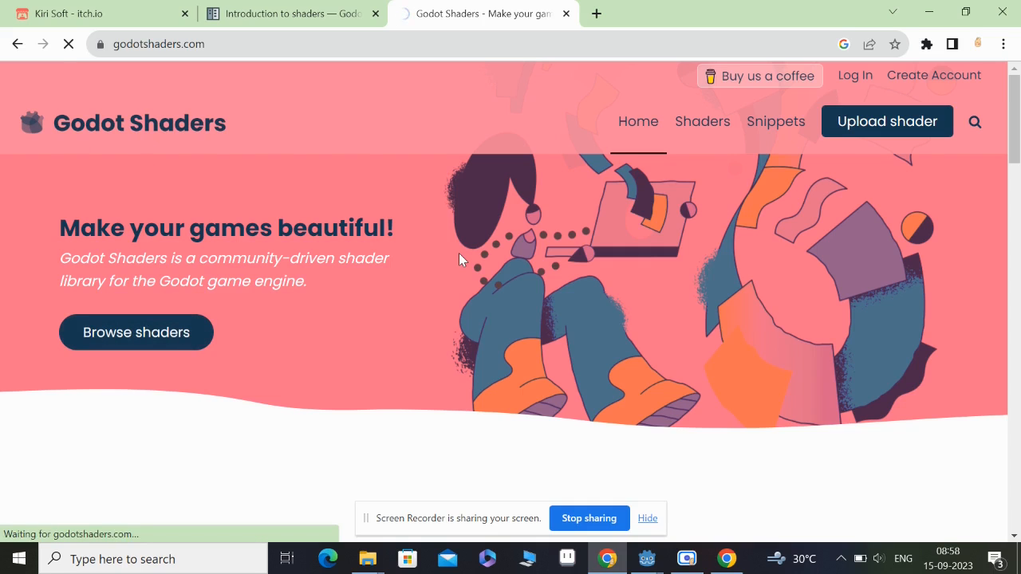
- Open the Shaders catalogue on godotshaders.com and scroll through the community shader cards
click(702, 121)
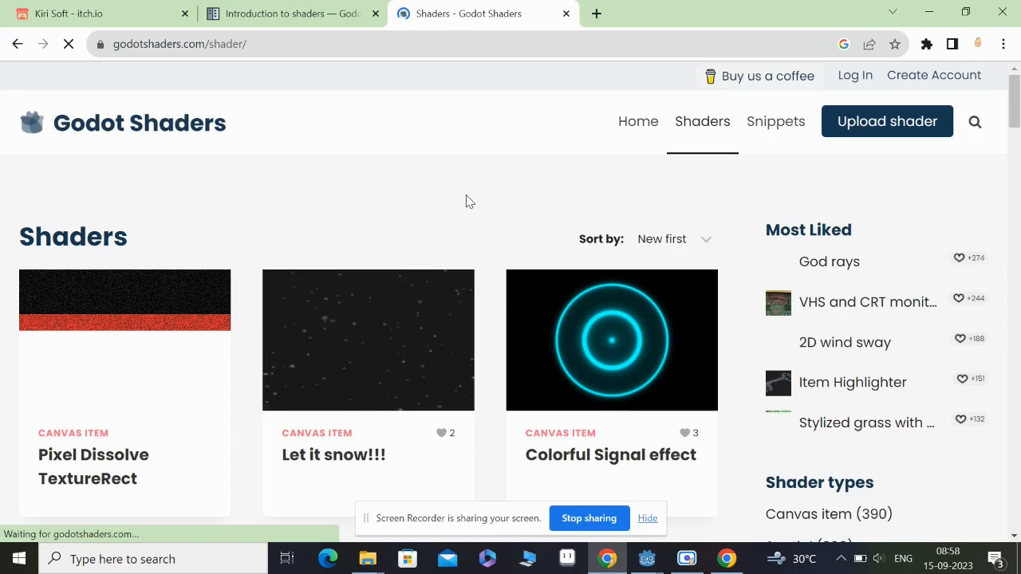
scroll(down, 3)
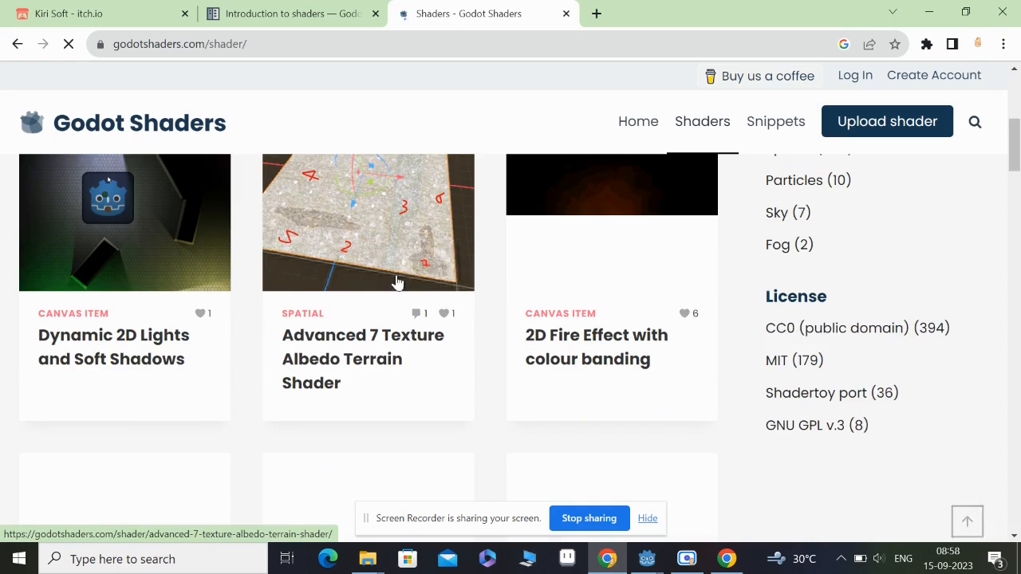
scroll(down, 3)
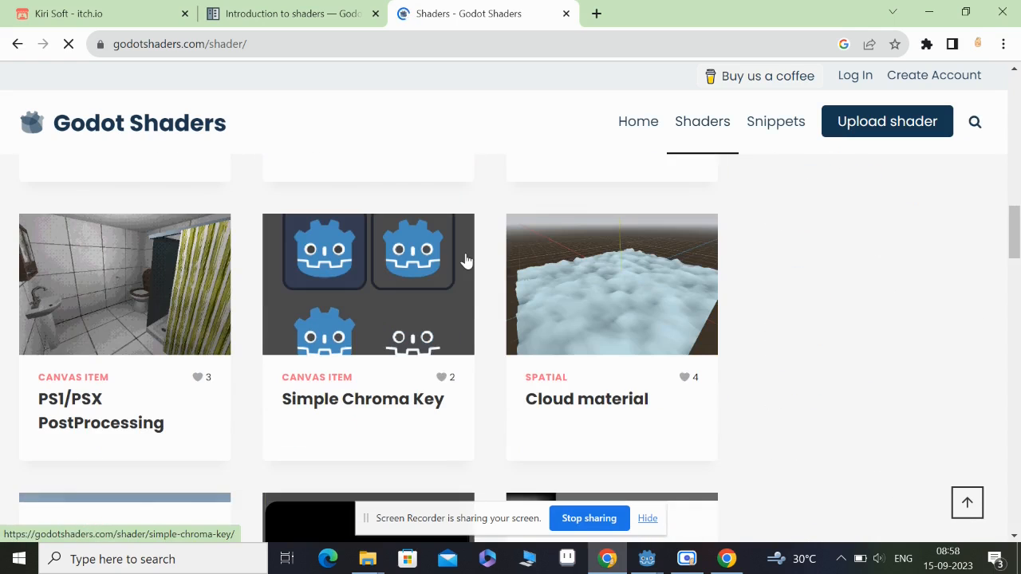
scroll(down, 3)
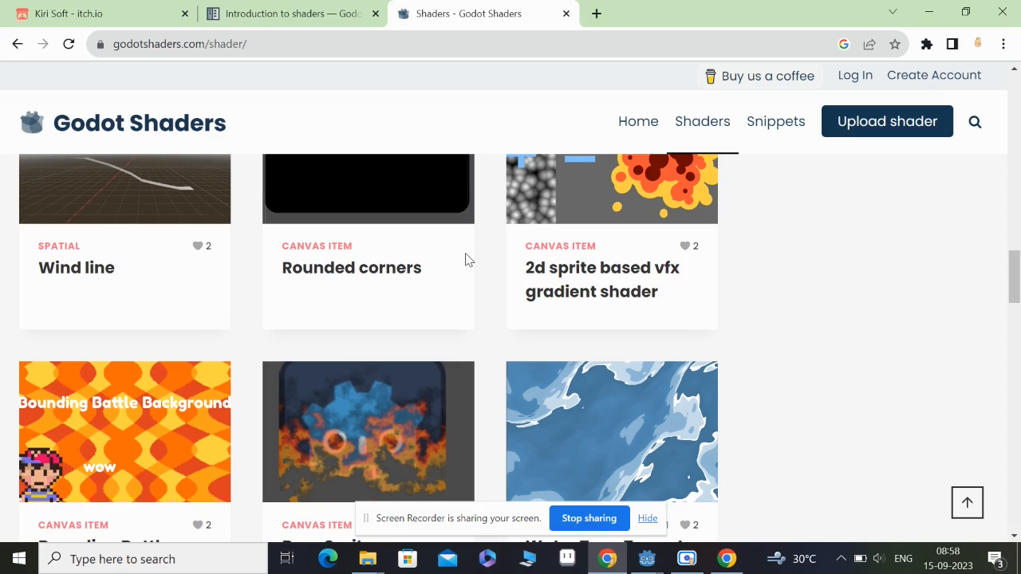
scroll(down, 3)
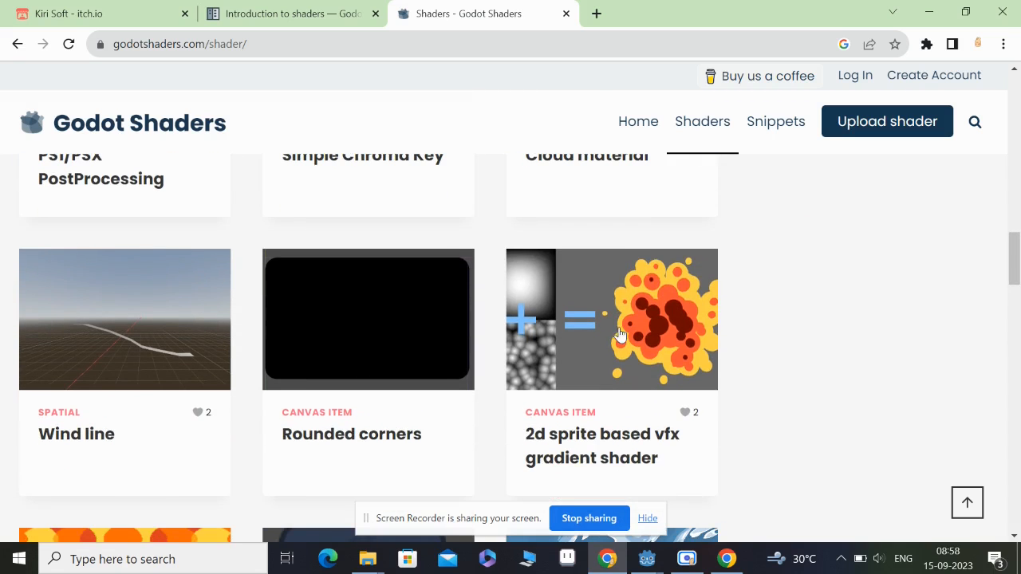
scroll(down, 3)
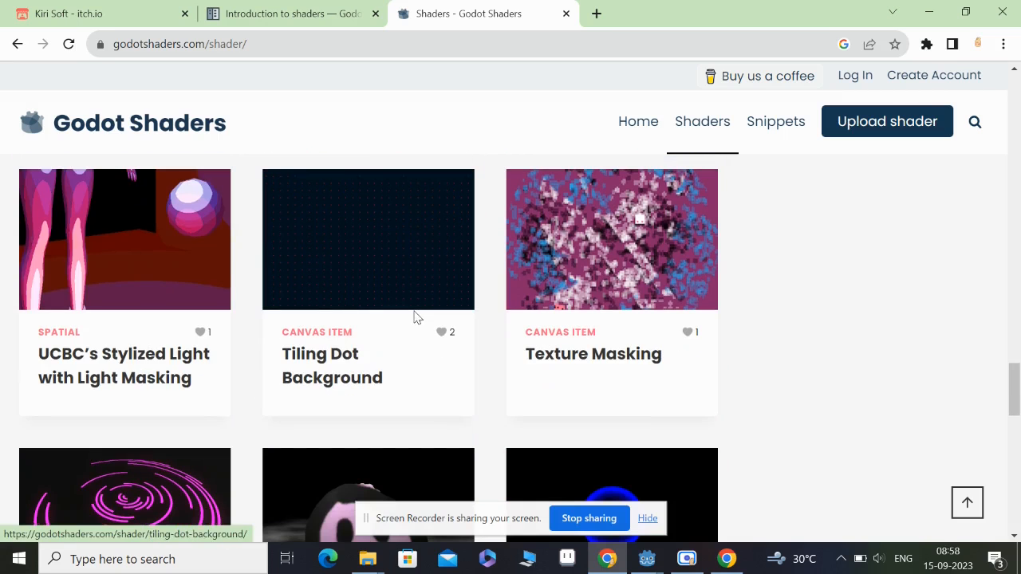
scroll(down, 3)
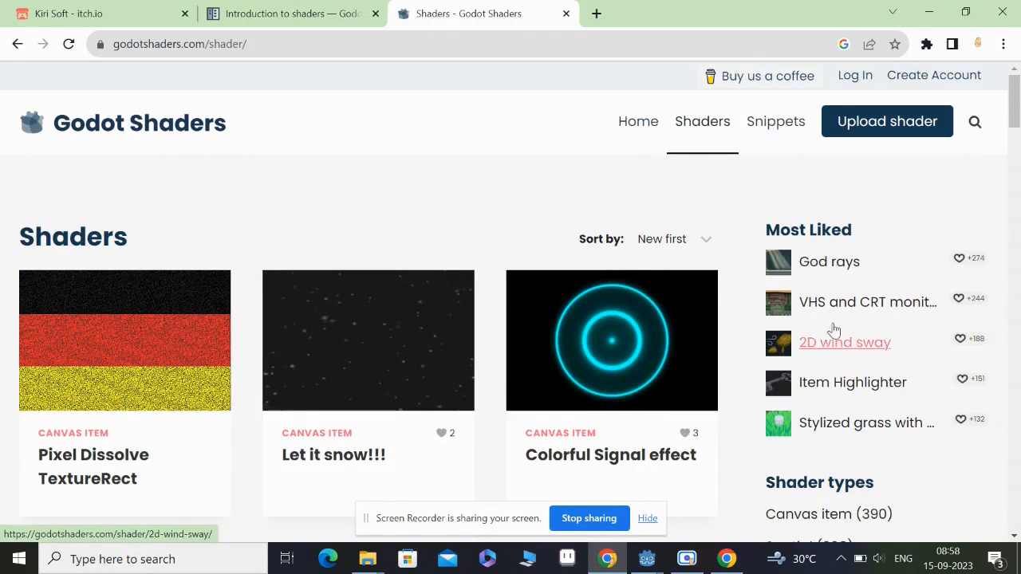
mouse_move(801, 293)
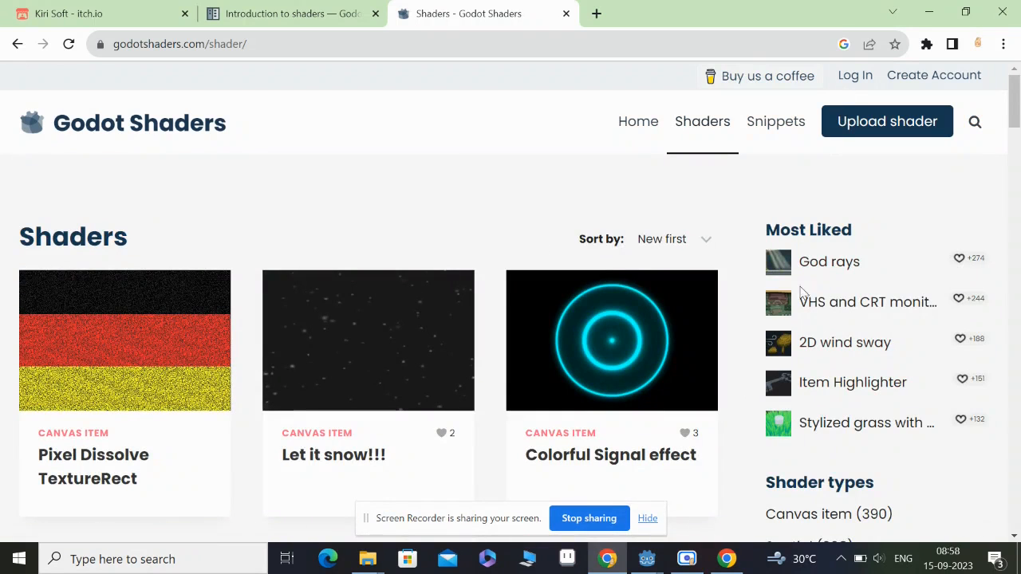
- Open the 2D wind sway shader page and scroll down to its parameter list
click(845, 342)
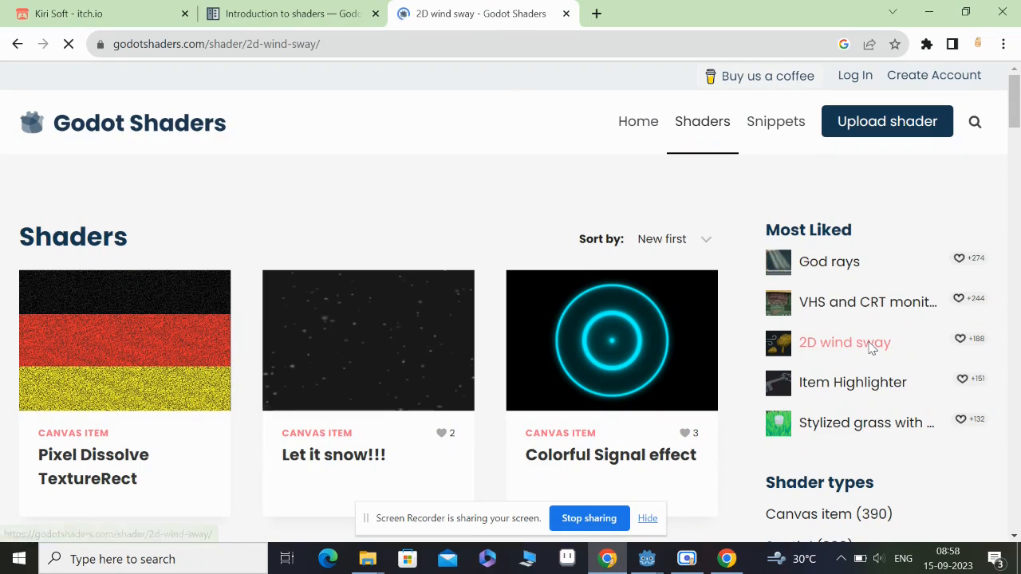
click(844, 342)
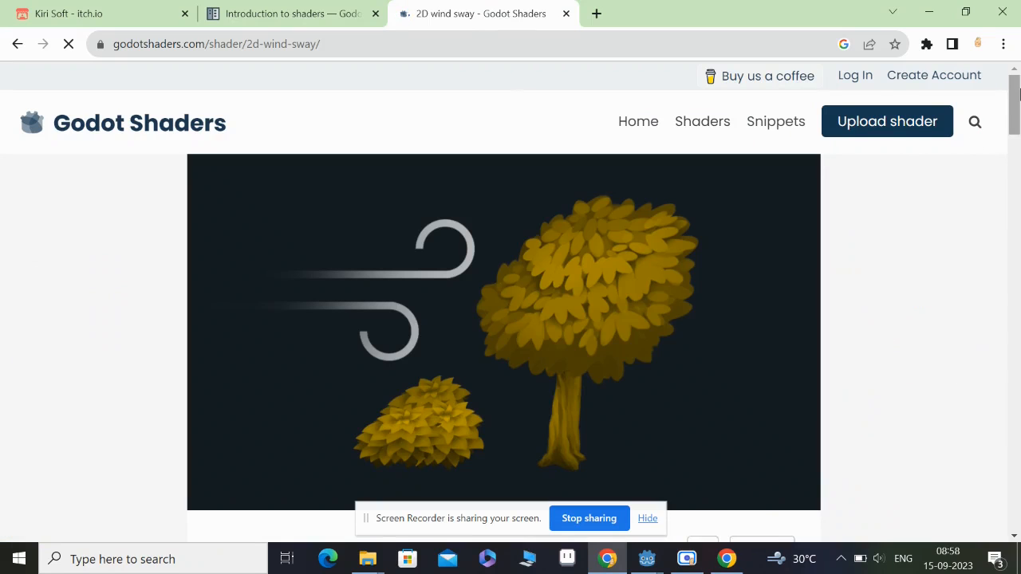
scroll(down, 3)
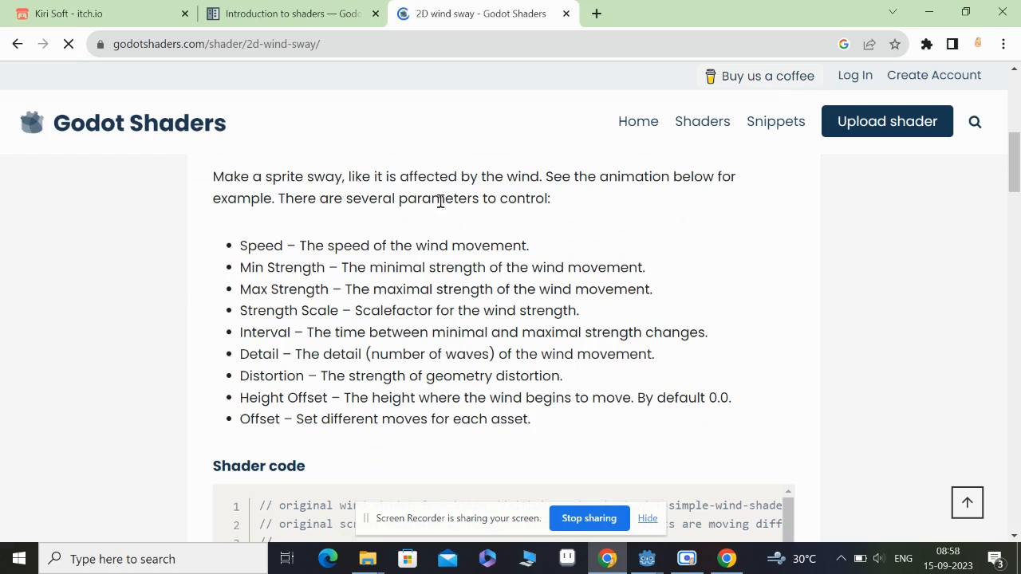
- Highlight the strength scale and distortion descriptions, then scroll back to the top
drag(240, 244, 529, 419)
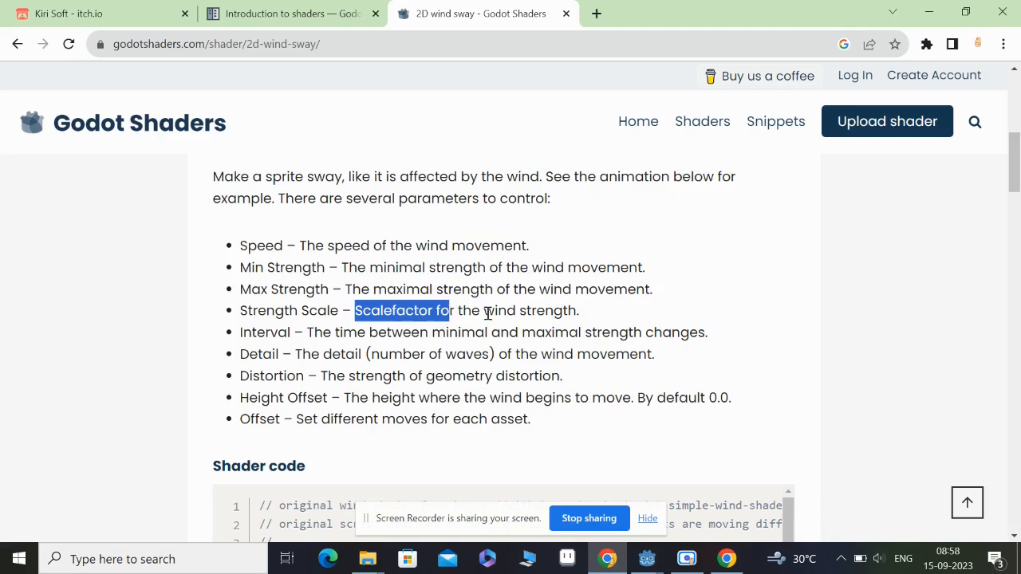
drag(315, 332, 628, 332)
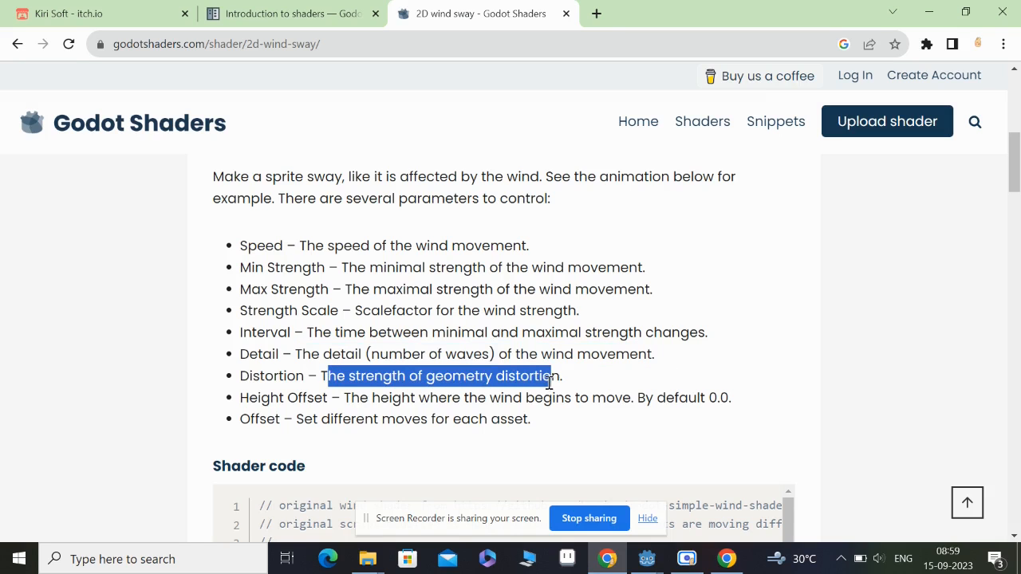
click(533, 427)
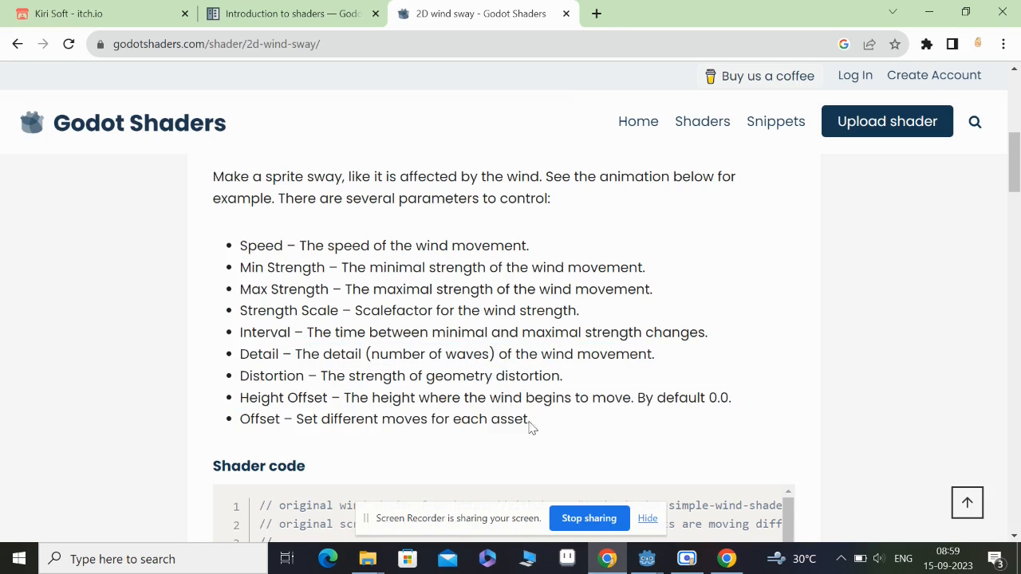
mouse_move(401, 257)
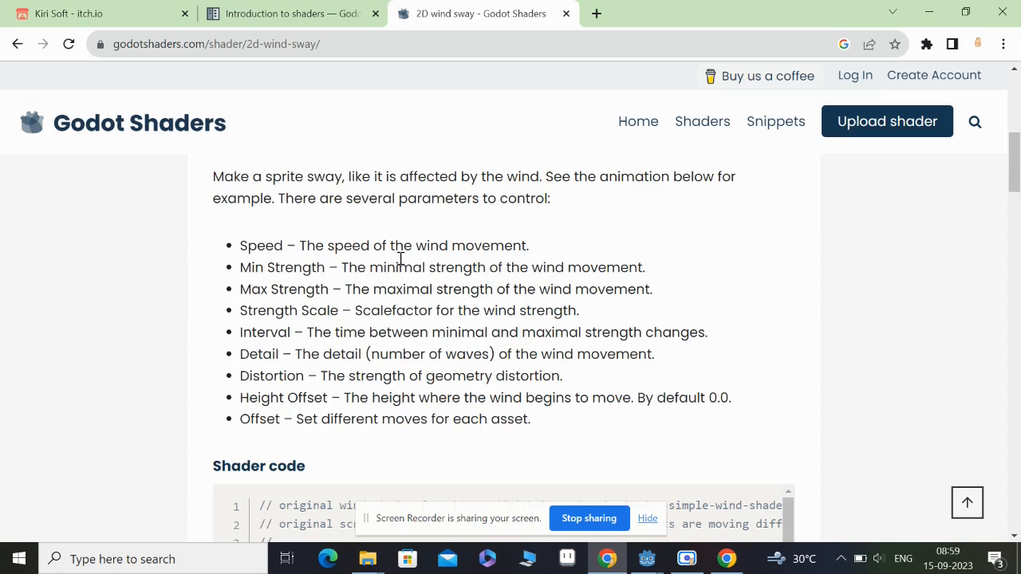
scroll(up, 3)
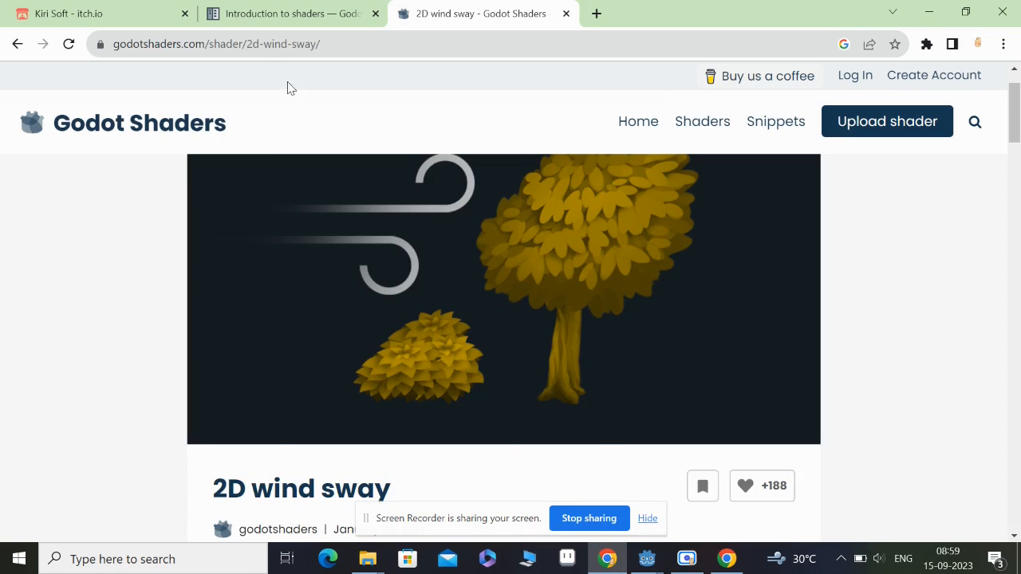
mouse_move(389, 36)
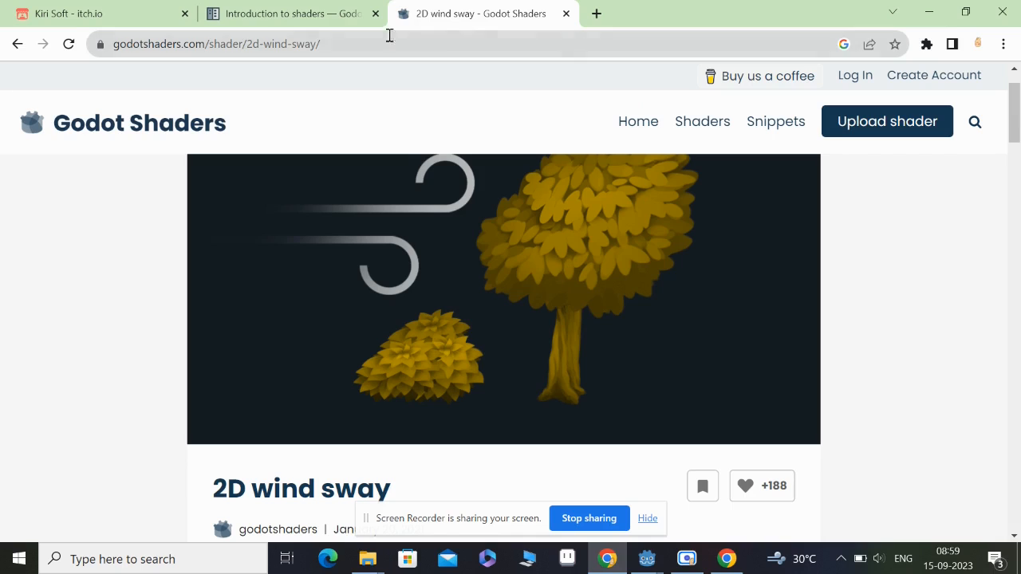